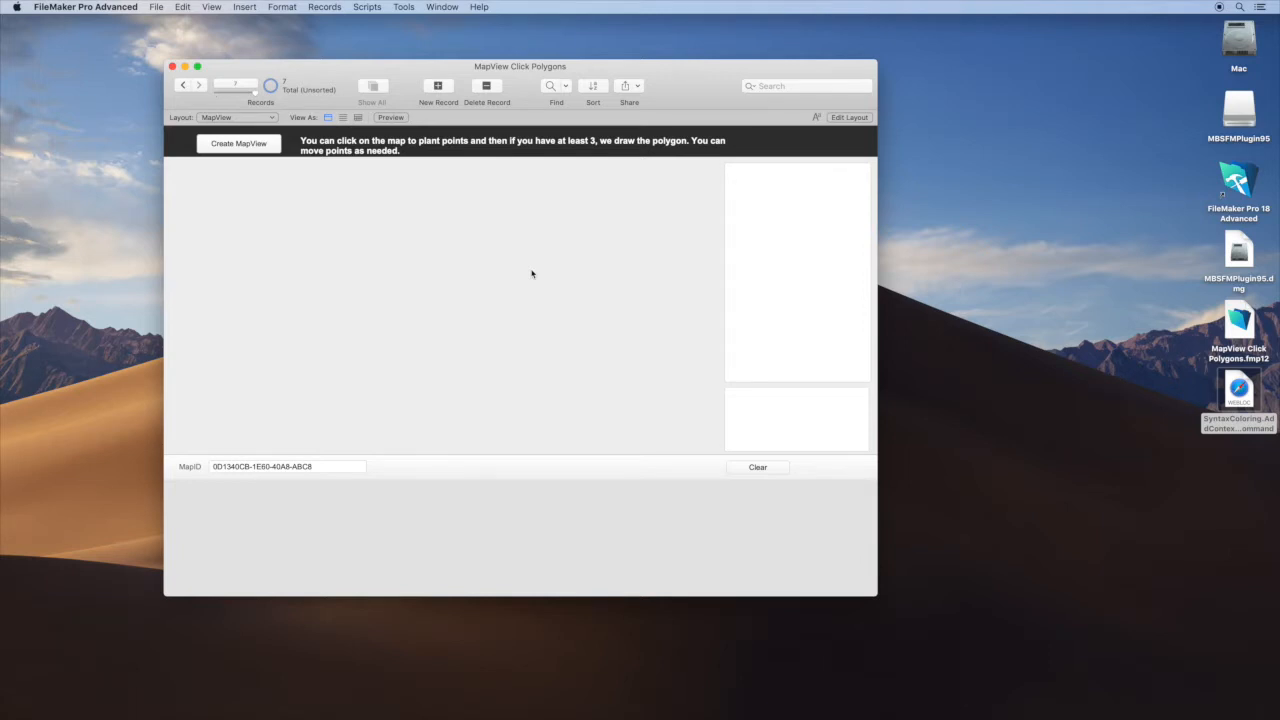
{"action": "mouse_move", "coordinate": [436, 72]}
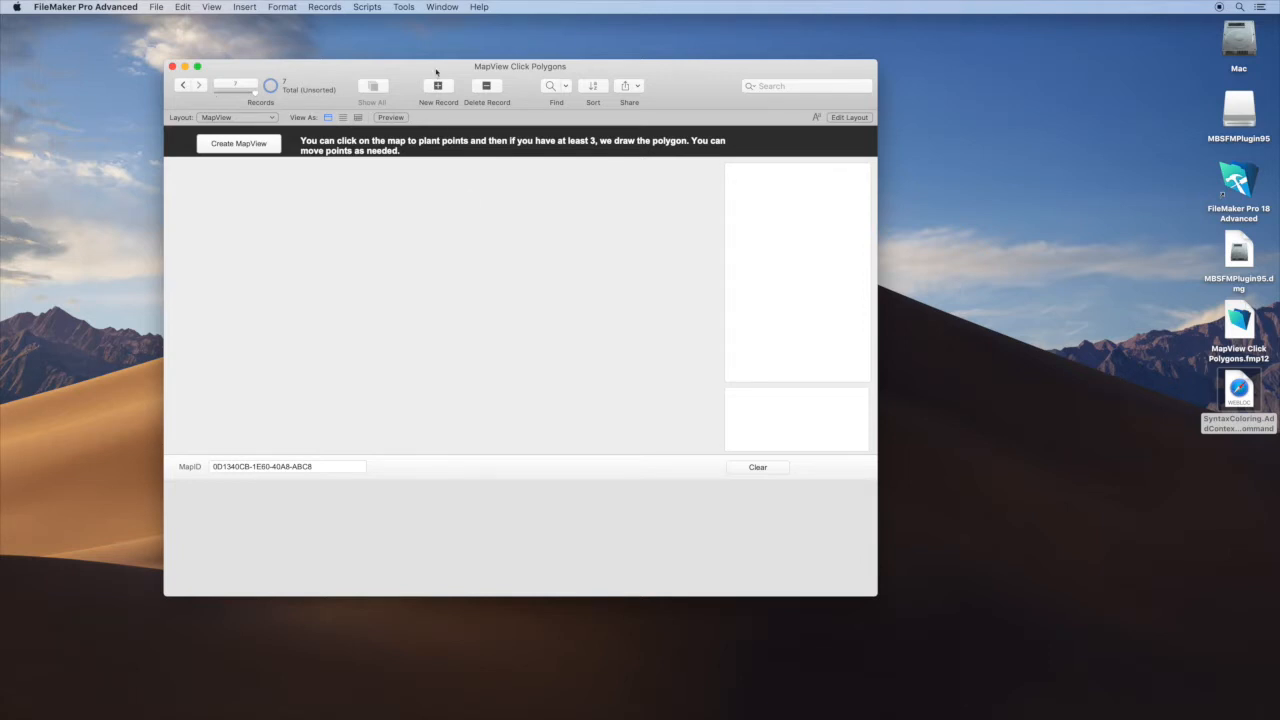
Open the Script Workspace for the MapView Click Polygons file via the Scripts menu
{"action": "left_click", "coordinate": [368, 8]}
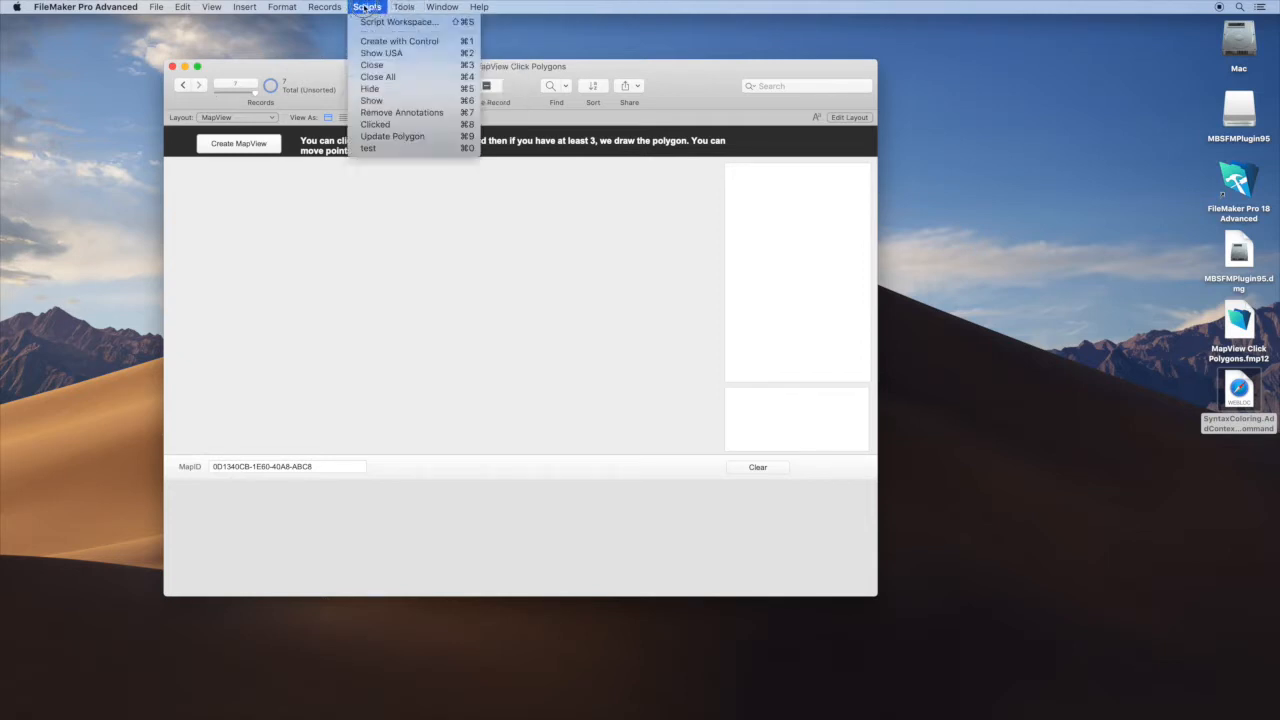
{"action": "left_click", "coordinate": [368, 148]}
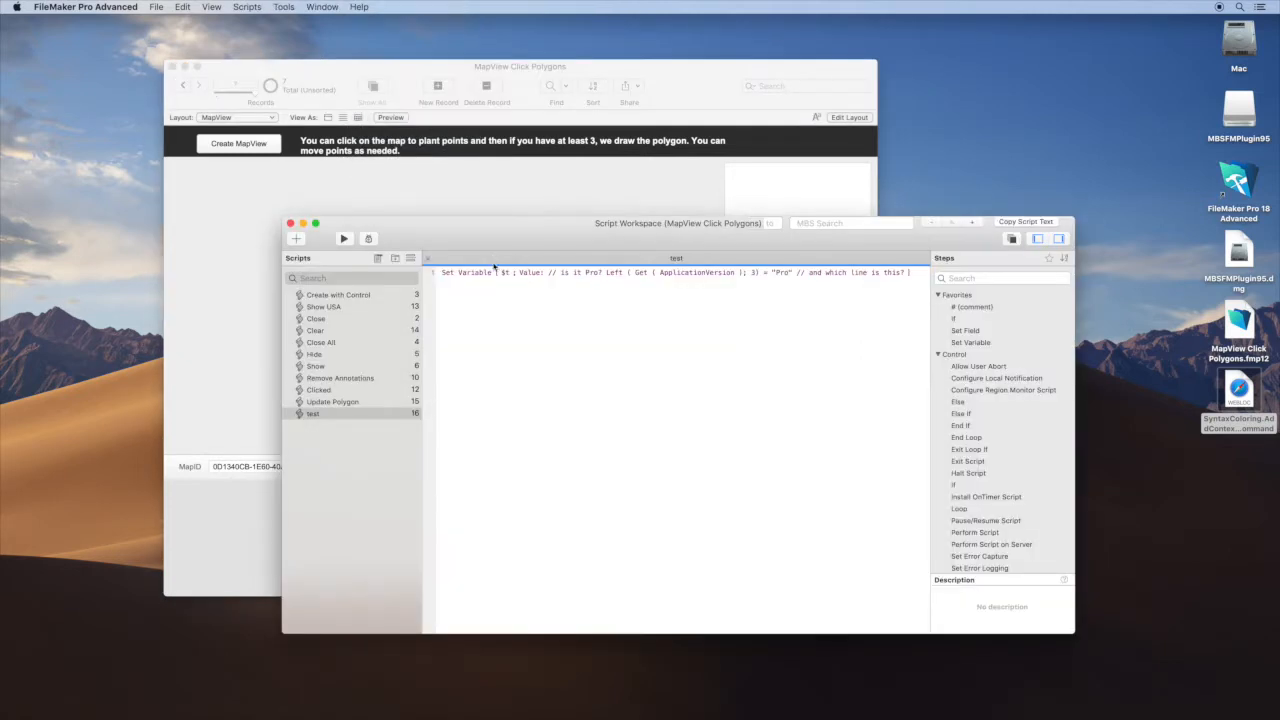
Open the Set Variable step's options and select the word Pro in the $l calculation
{"action": "double_click", "coordinate": [676, 272]}
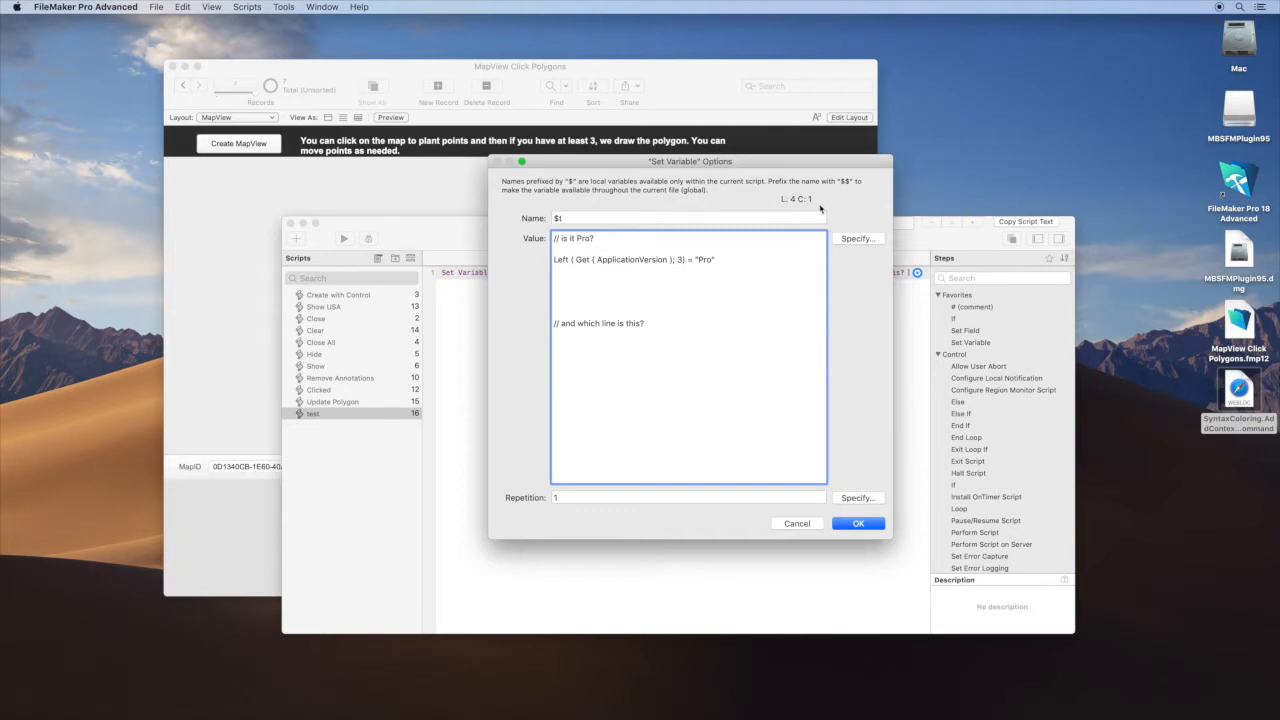
{"action": "mouse_move", "coordinate": [816, 208]}
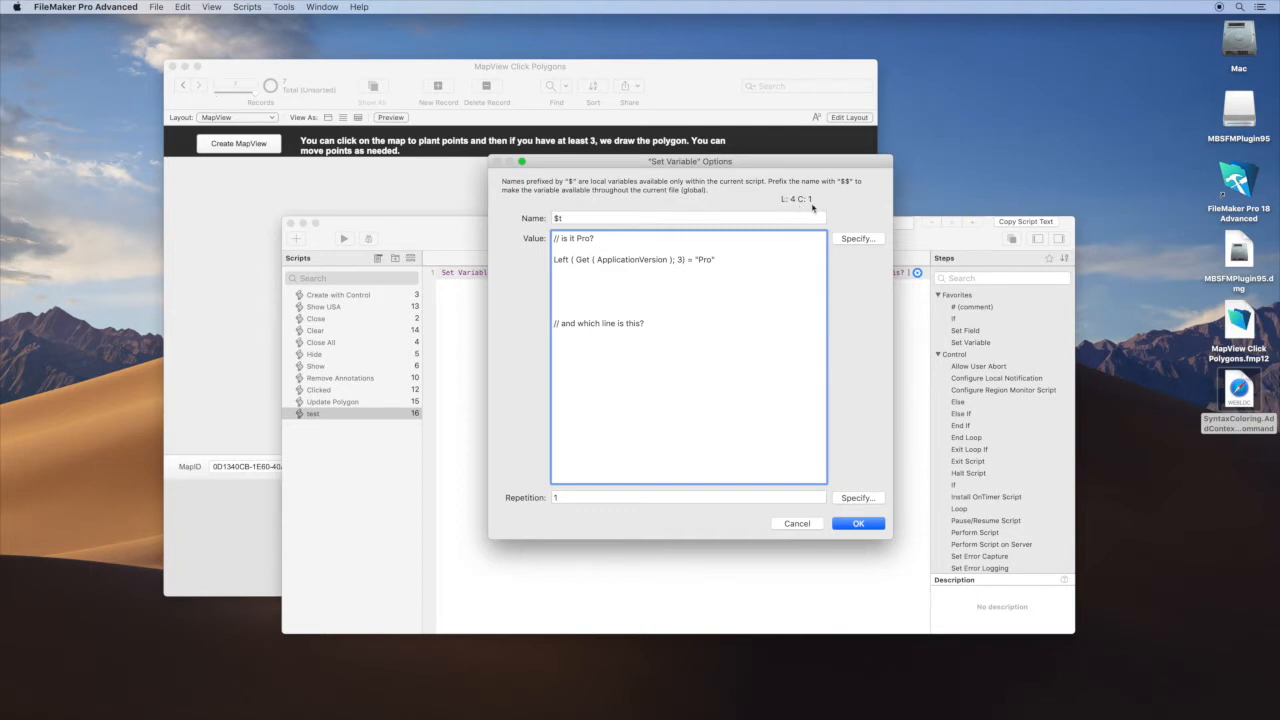
{"action": "mouse_move", "coordinate": [812, 210]}
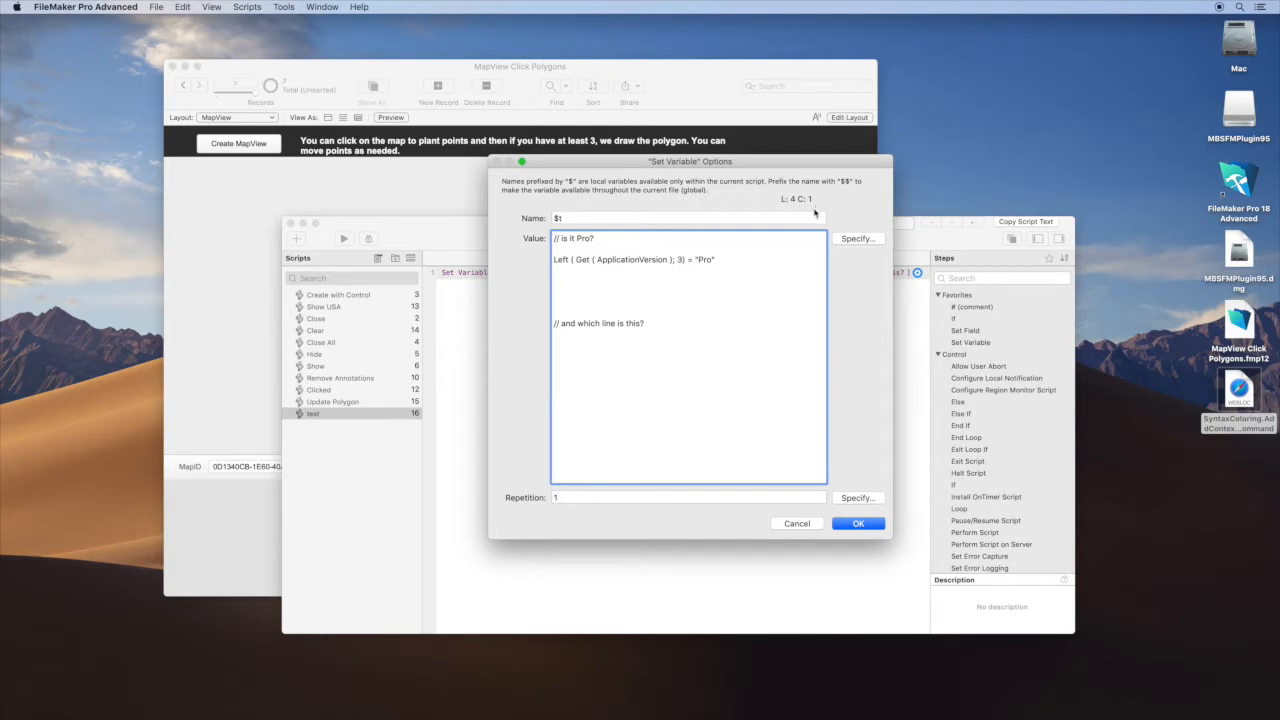
{"action": "left_click", "coordinate": [612, 324]}
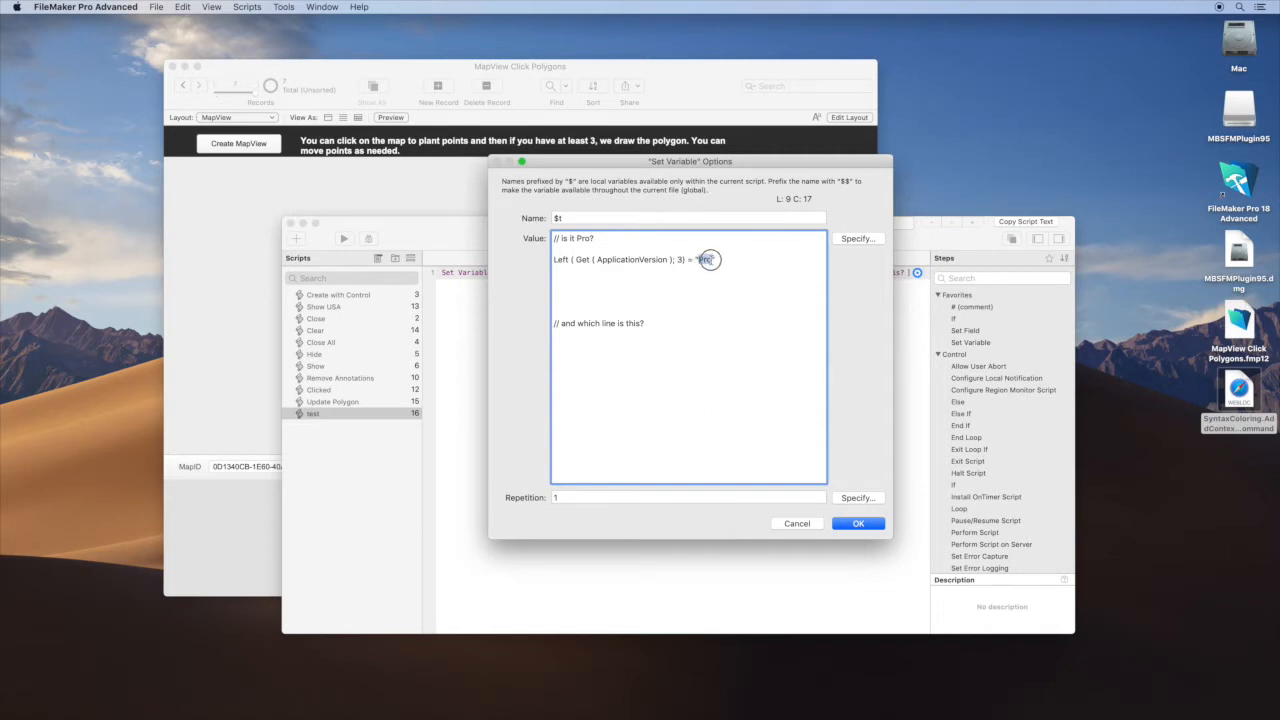
{"action": "double_click", "coordinate": [704, 260]}
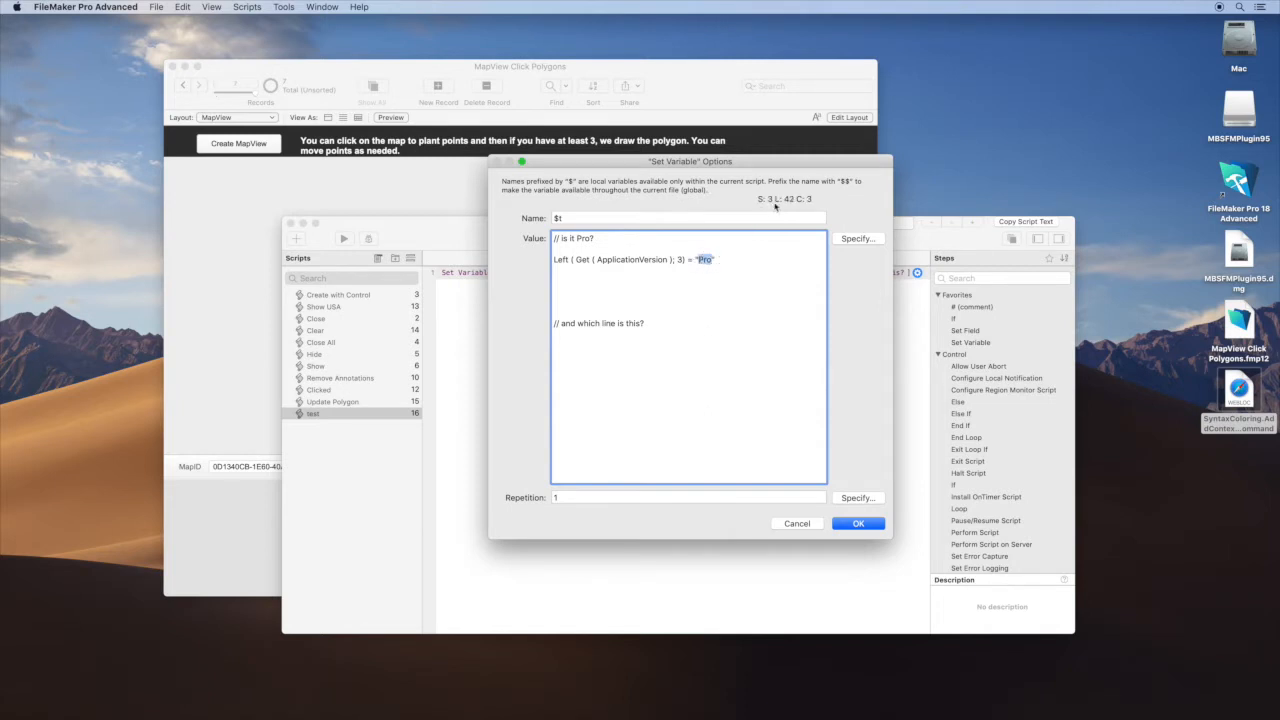
{"action": "mouse_move", "coordinate": [776, 204]}
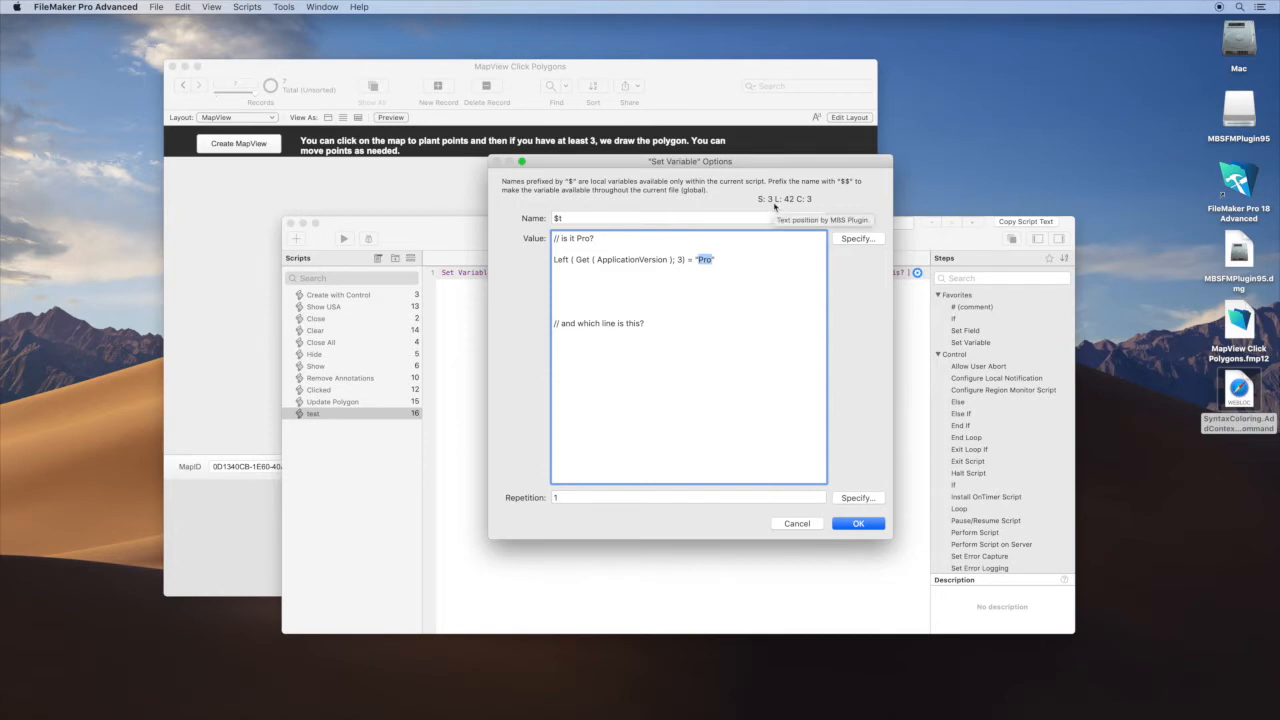
{"action": "mouse_move", "coordinate": [804, 528]}
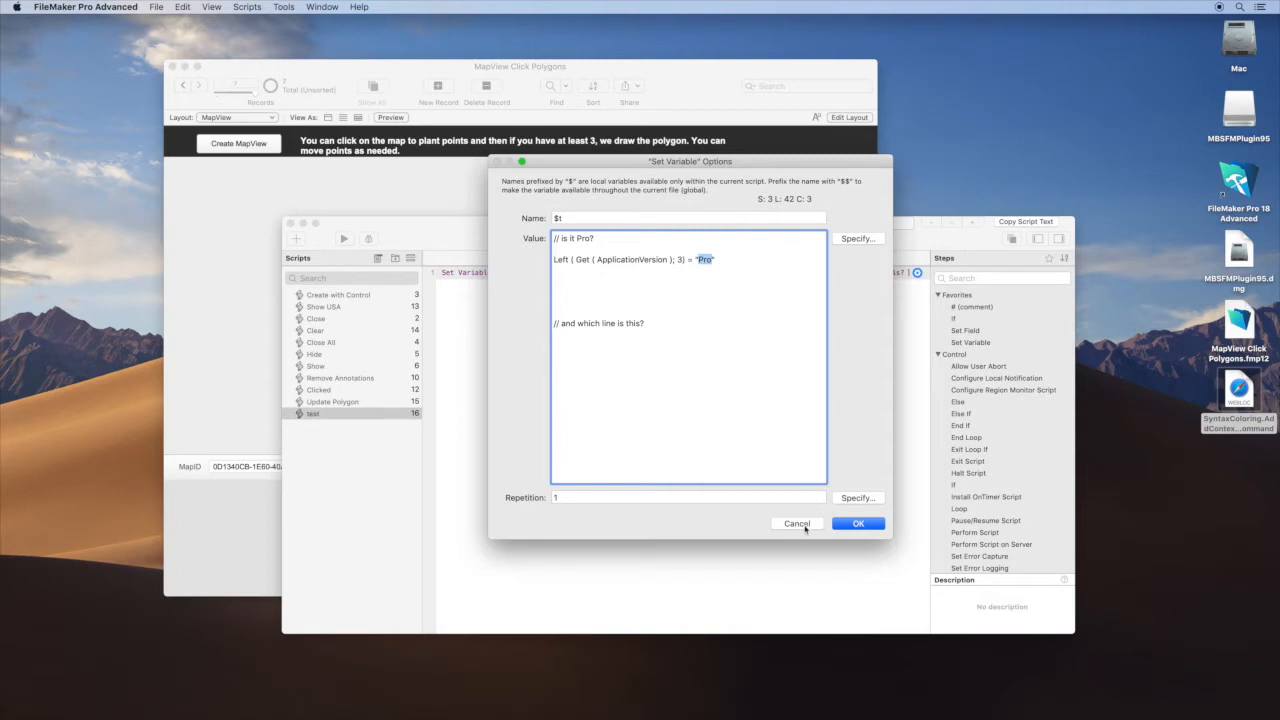
Cancel the Set Variable Options dialog and create the map view of the central United States
{"action": "left_click", "coordinate": [856, 524]}
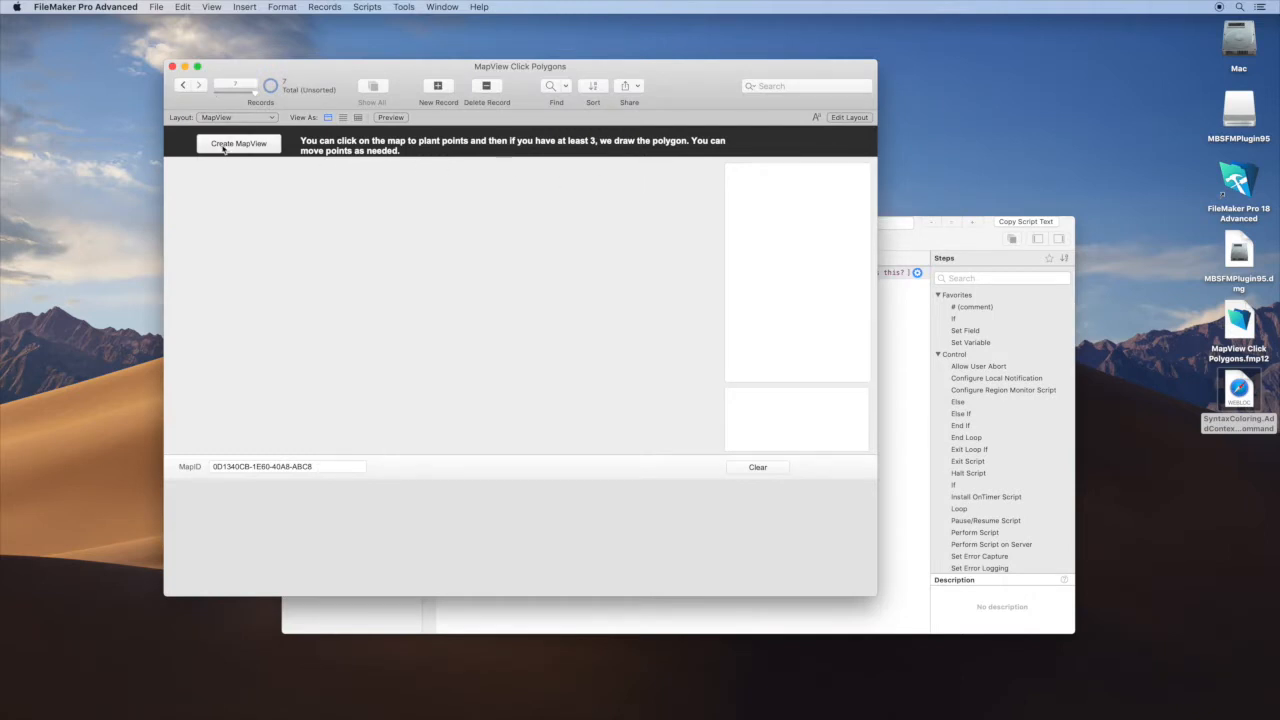
{"action": "left_click", "coordinate": [240, 144]}
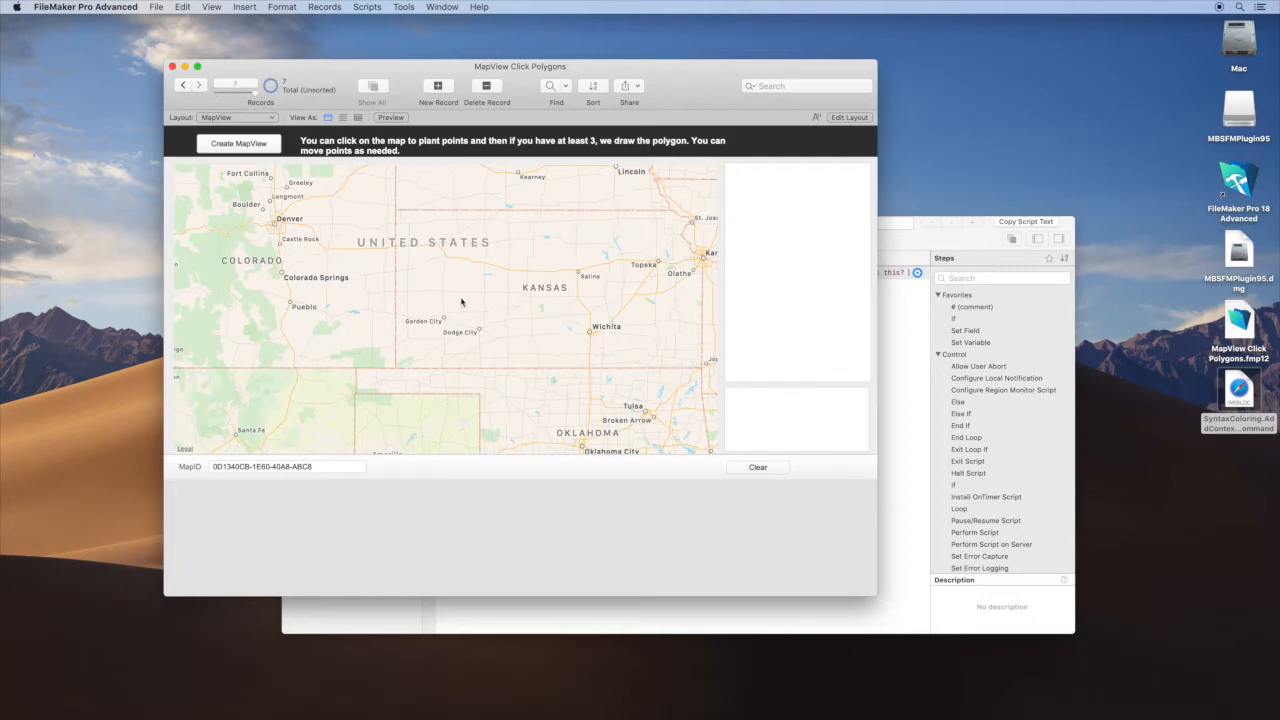
Drop points around Kansas on the map so the red polygon is drawn
{"action": "left_click", "coordinate": [444, 276]}
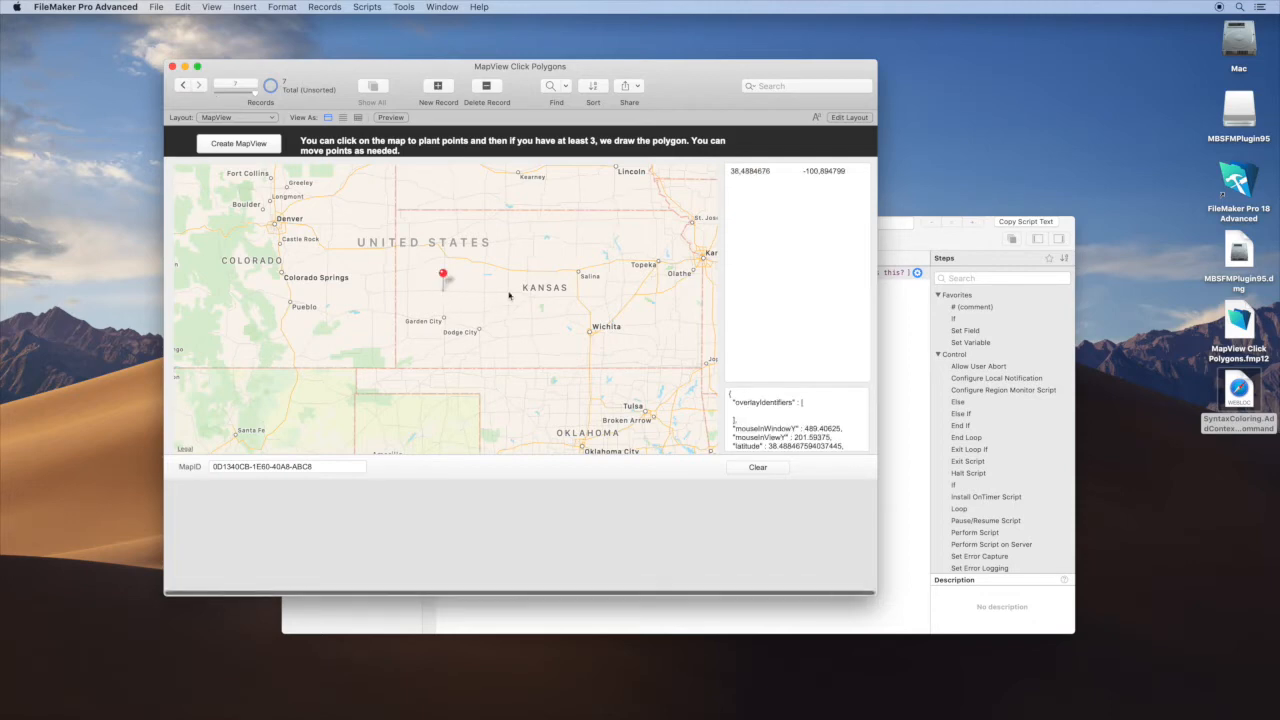
{"action": "left_click", "coordinate": [532, 278]}
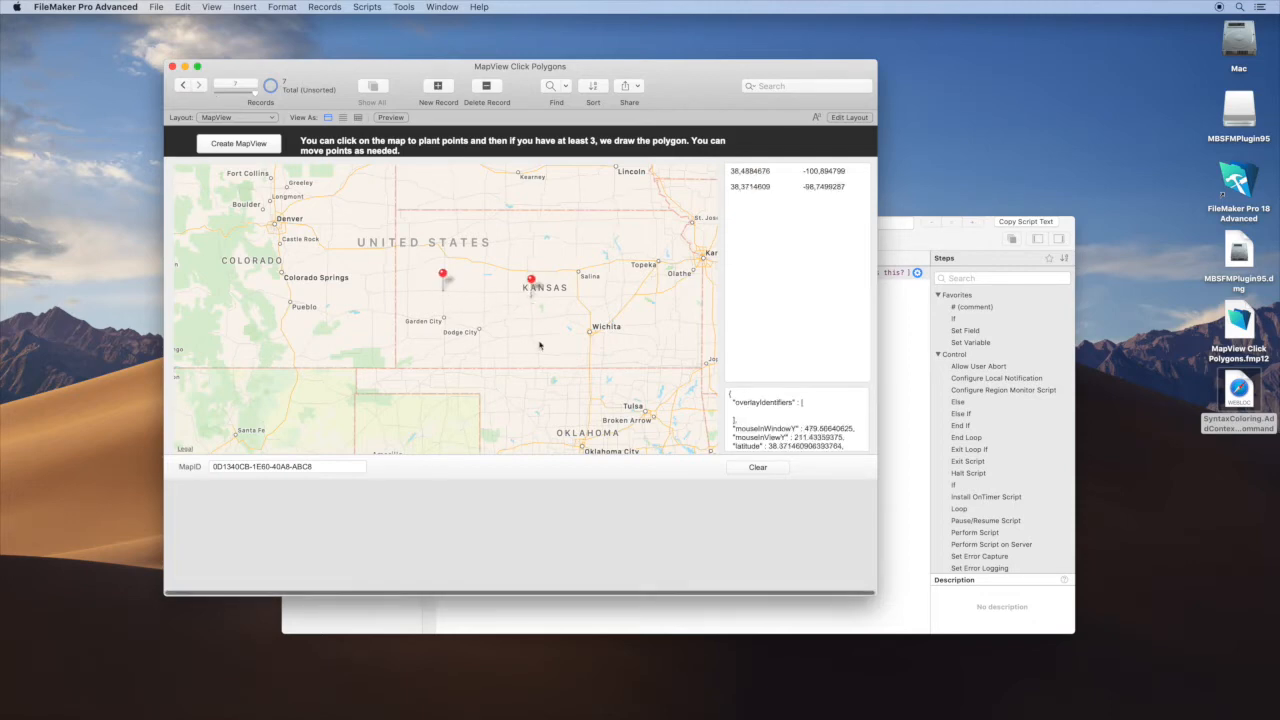
{"action": "left_click", "coordinate": [536, 336]}
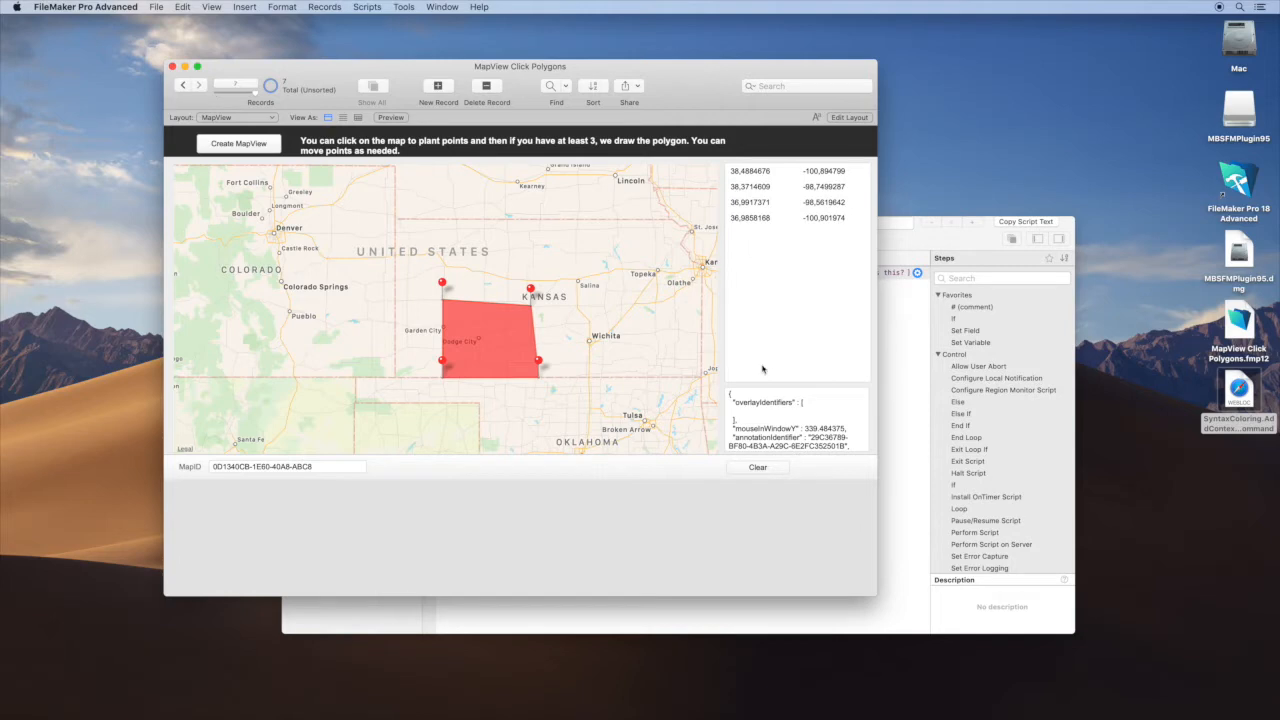
{"action": "mouse_move", "coordinate": [672, 348]}
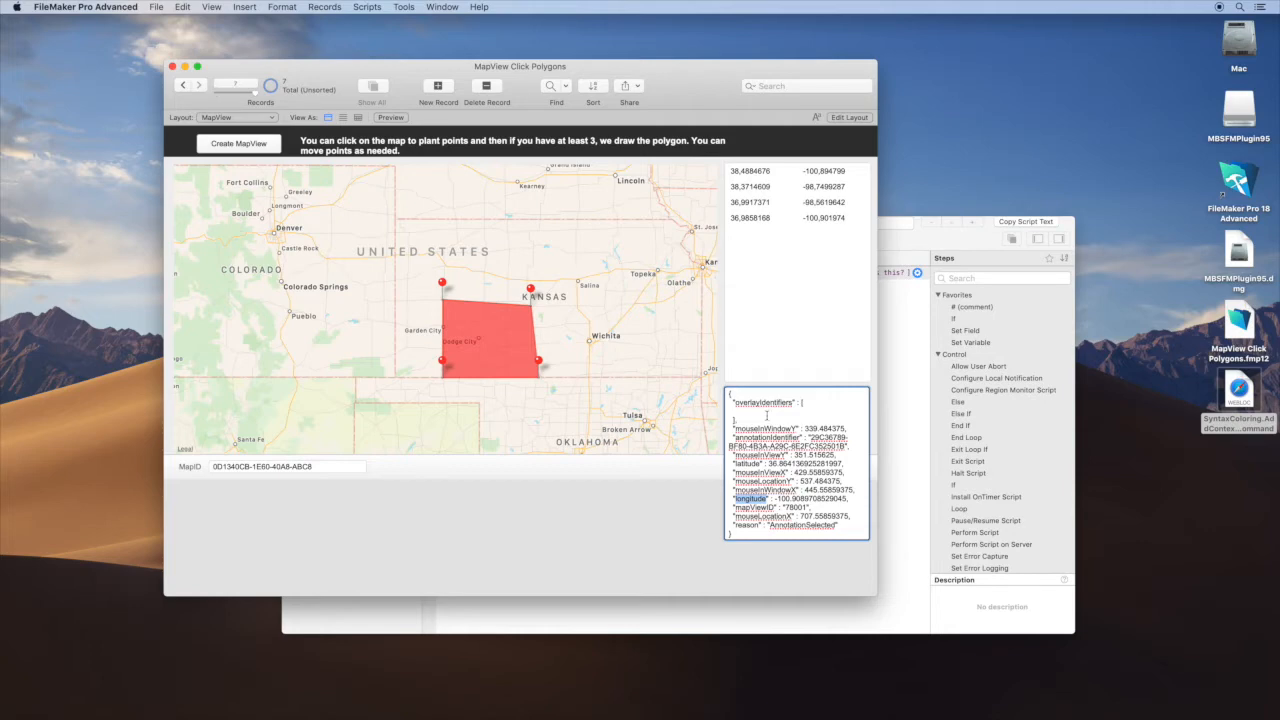
{"action": "mouse_move", "coordinate": [584, 568]}
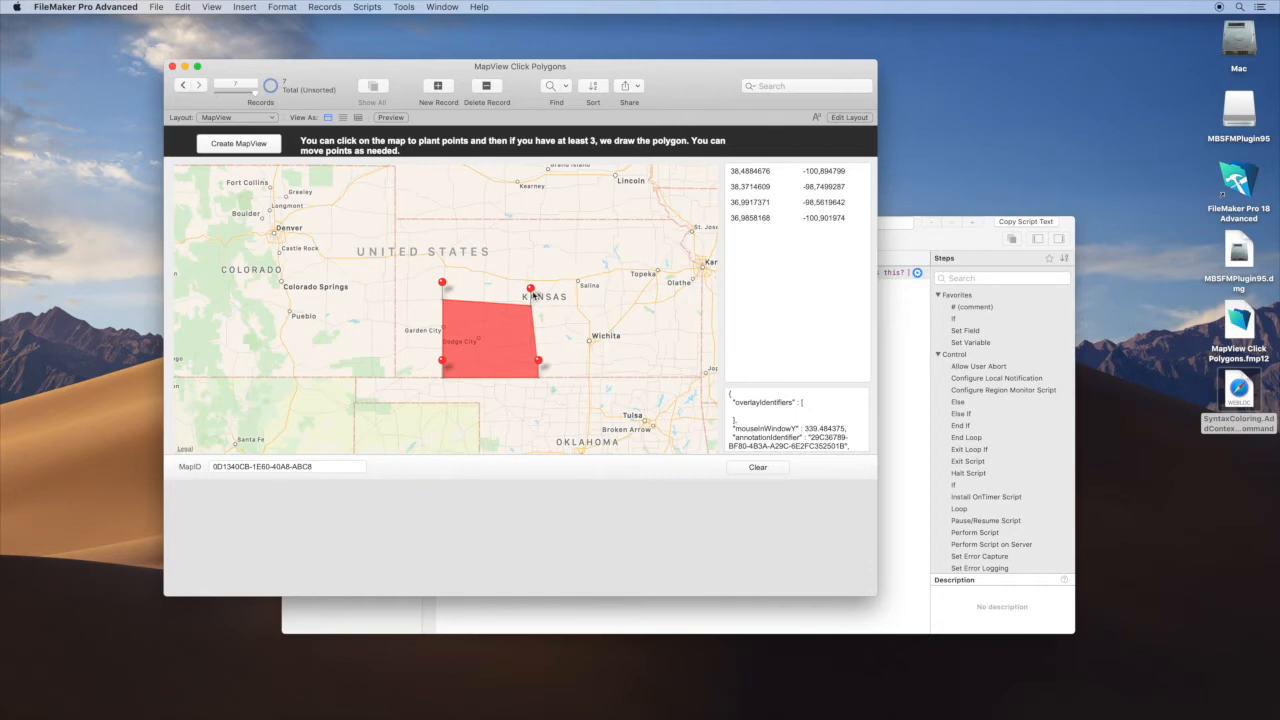
{"action": "mouse_move", "coordinate": [568, 318]}
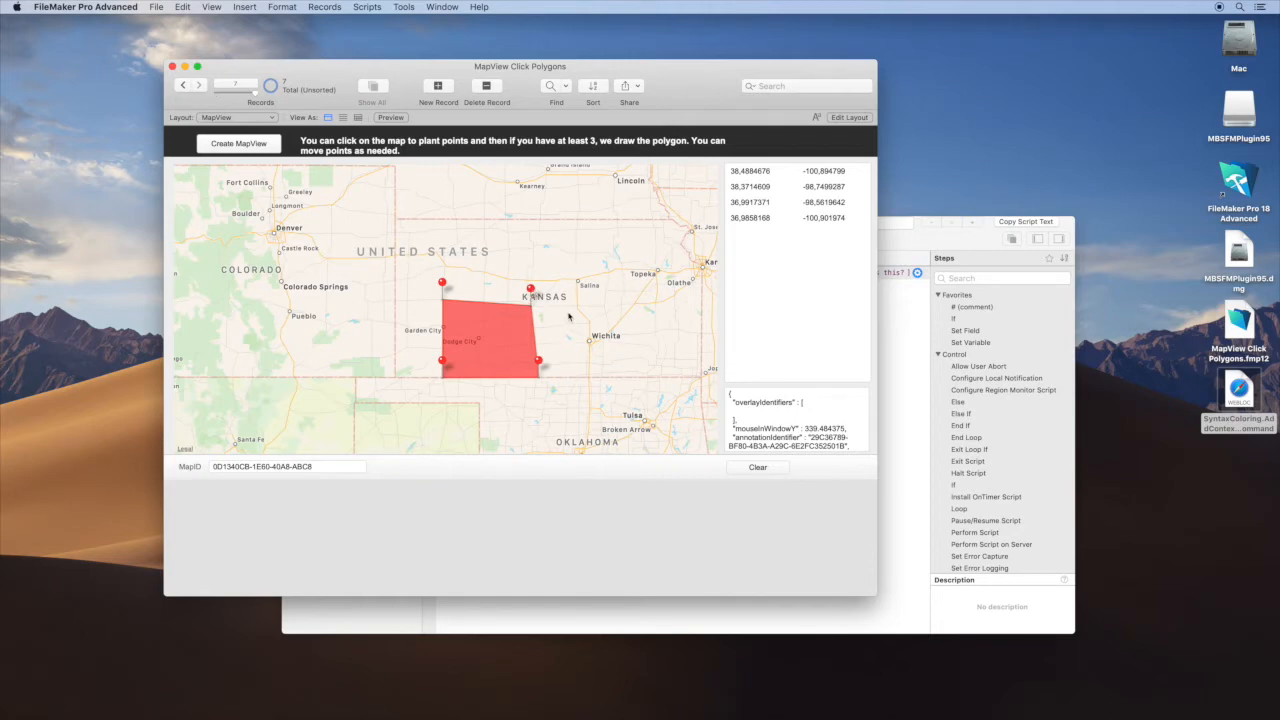
{"action": "mouse_move", "coordinate": [520, 336]}
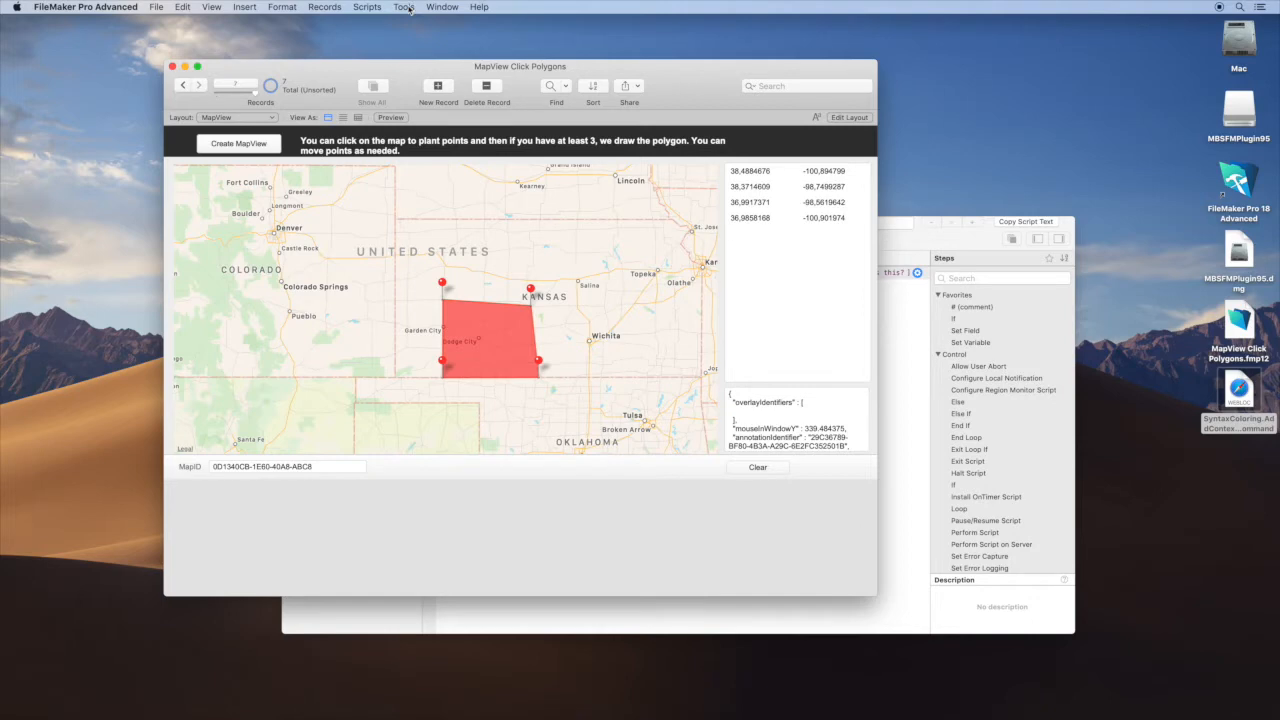
Switch to the MBS SyntaxColoring.AddContextMenuCommand documentation in Safari
{"action": "left_click", "coordinate": [404, 8]}
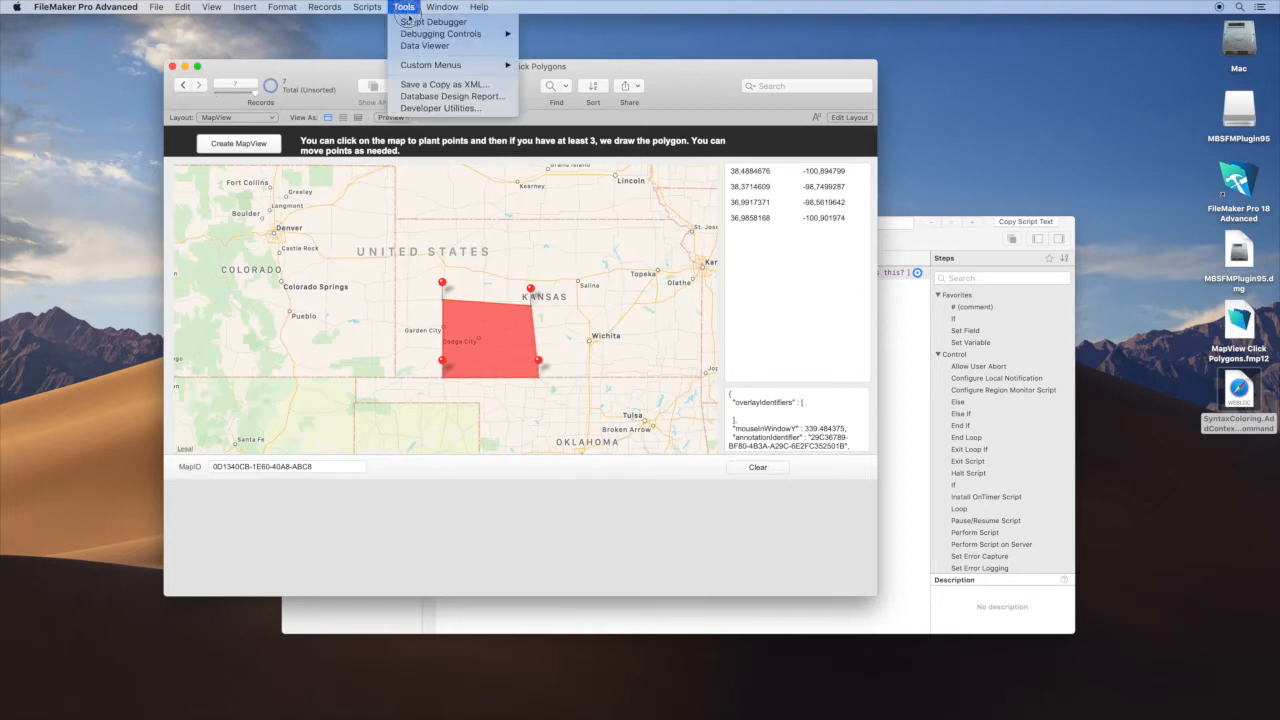
{"action": "left_click", "coordinate": [424, 46]}
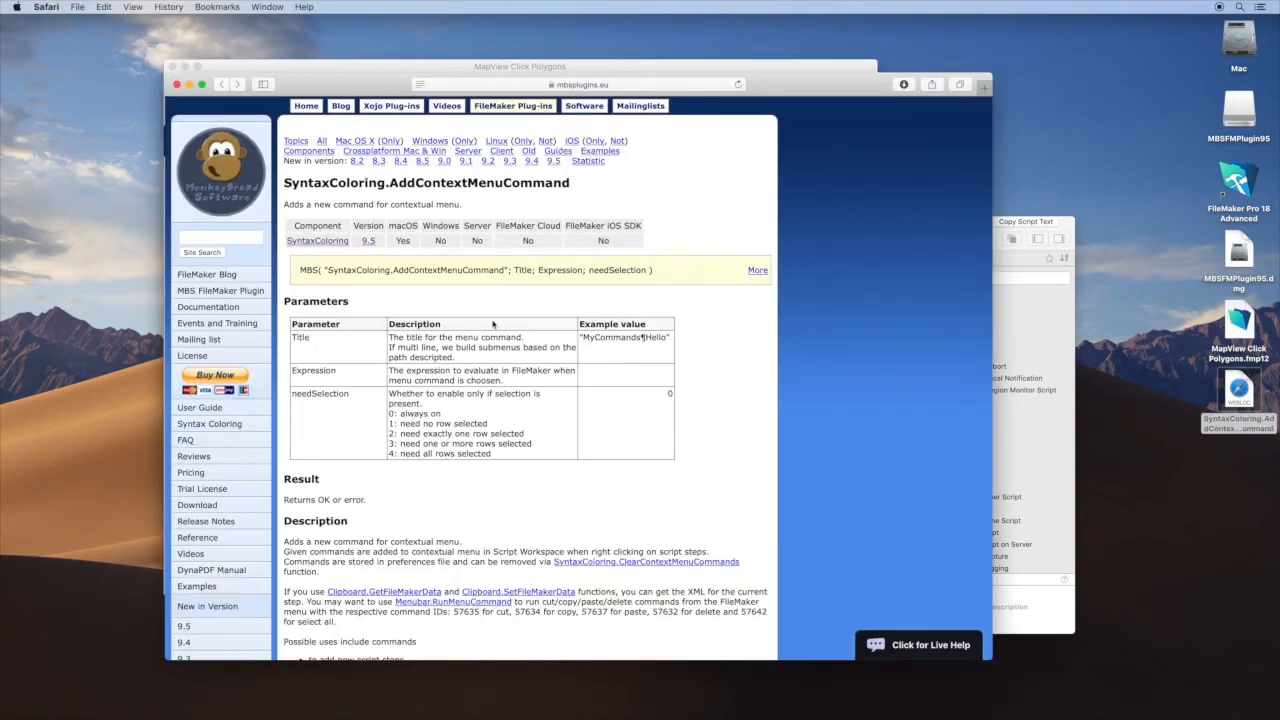
Bring the FileMaker Script Workspace with its Data Viewer back in front of Safari
{"action": "double_click", "coordinate": [444, 270]}
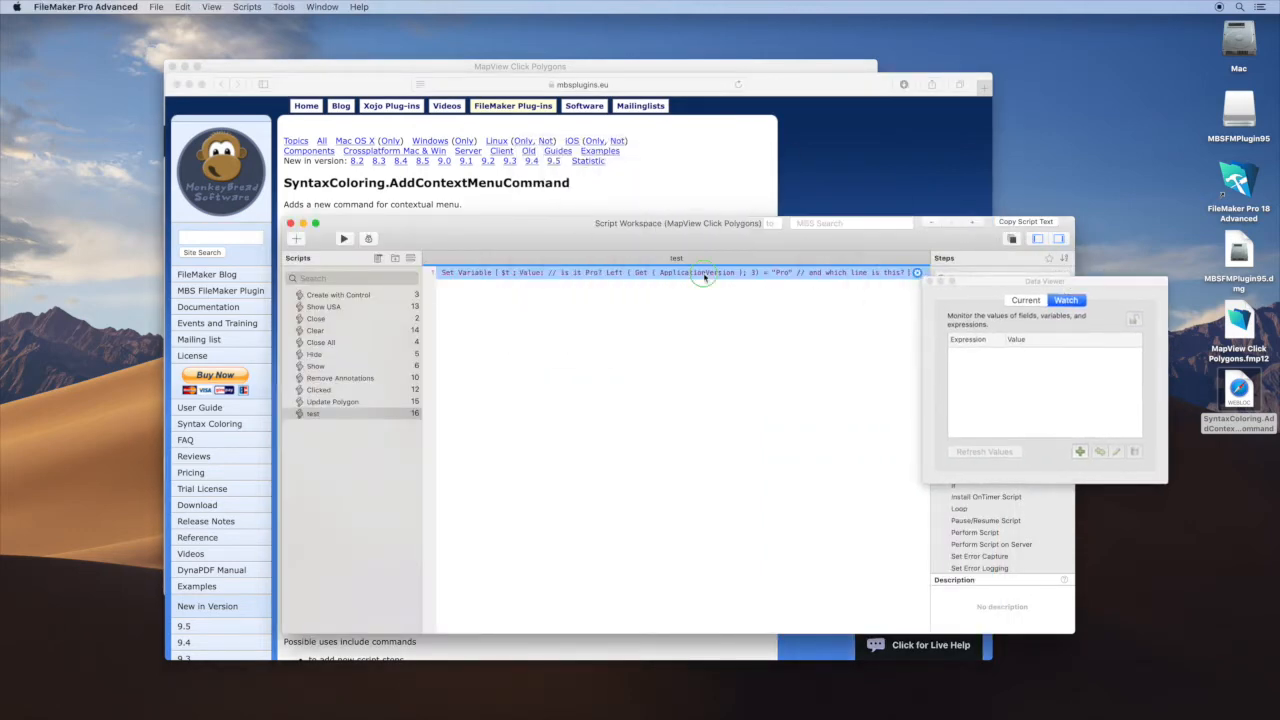
{"action": "right_click", "coordinate": [704, 272]}
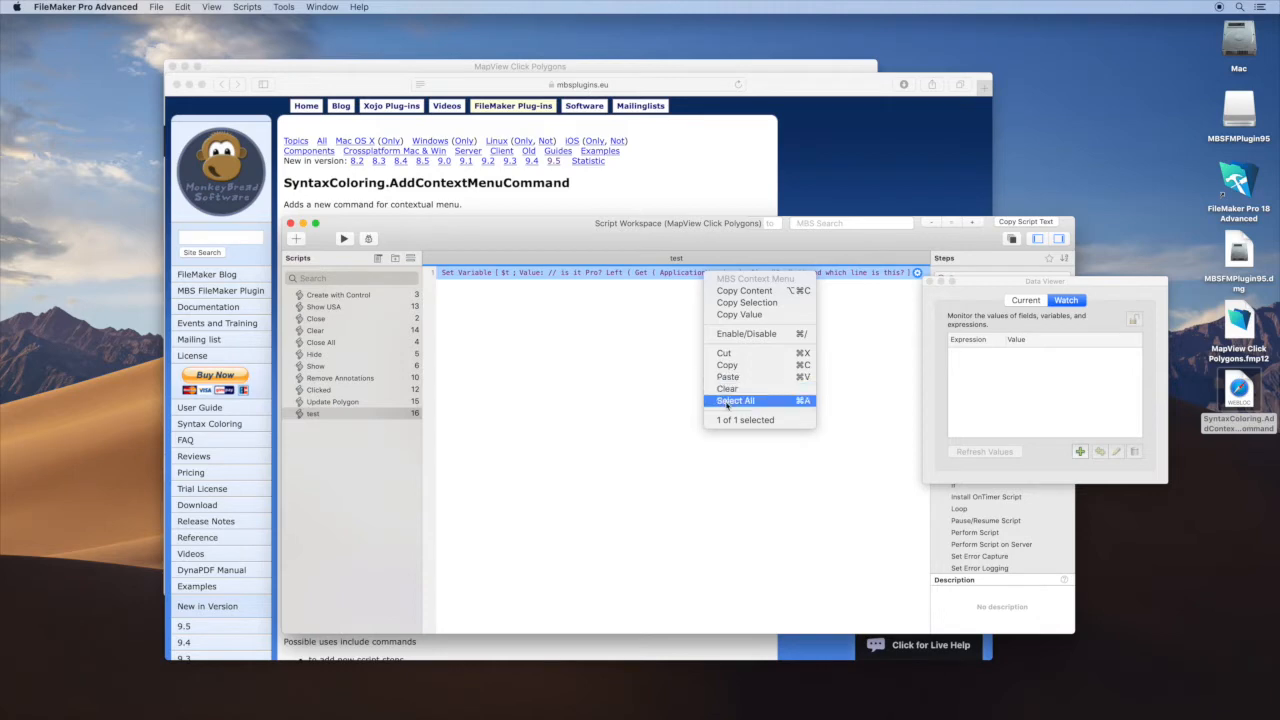
{"action": "mouse_move", "coordinate": [740, 314]}
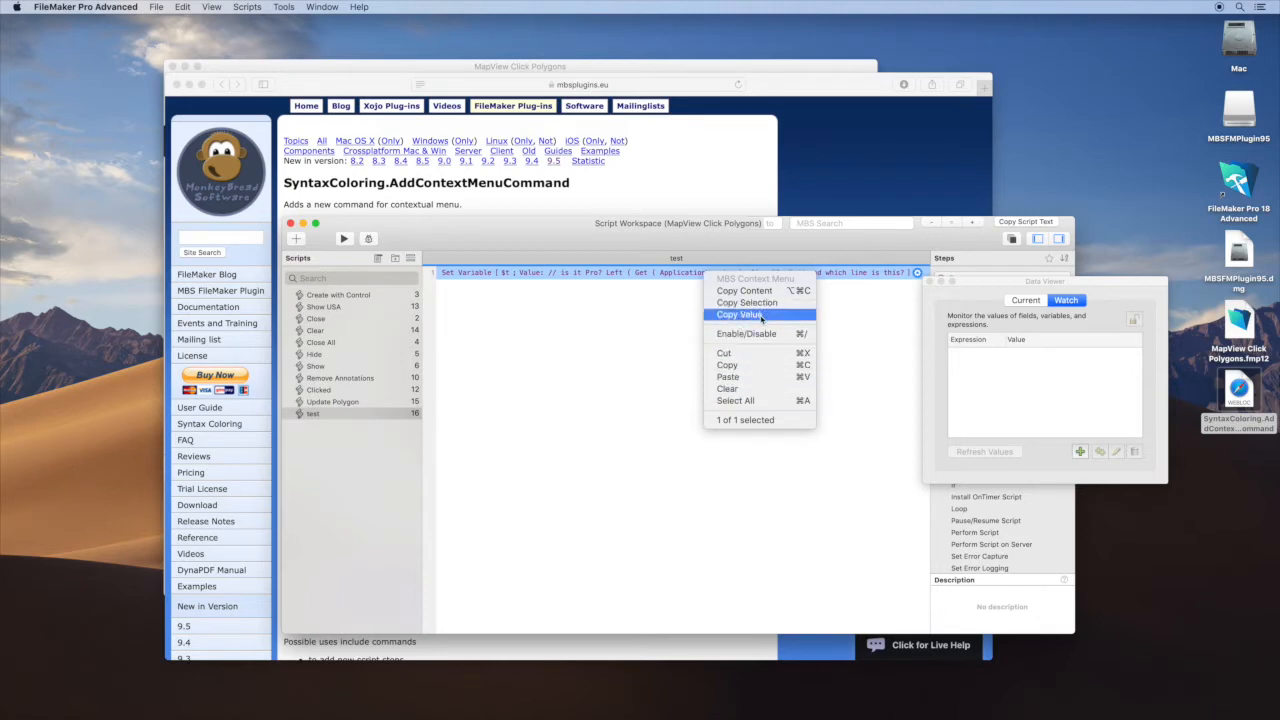
{"action": "mouse_move", "coordinate": [760, 352]}
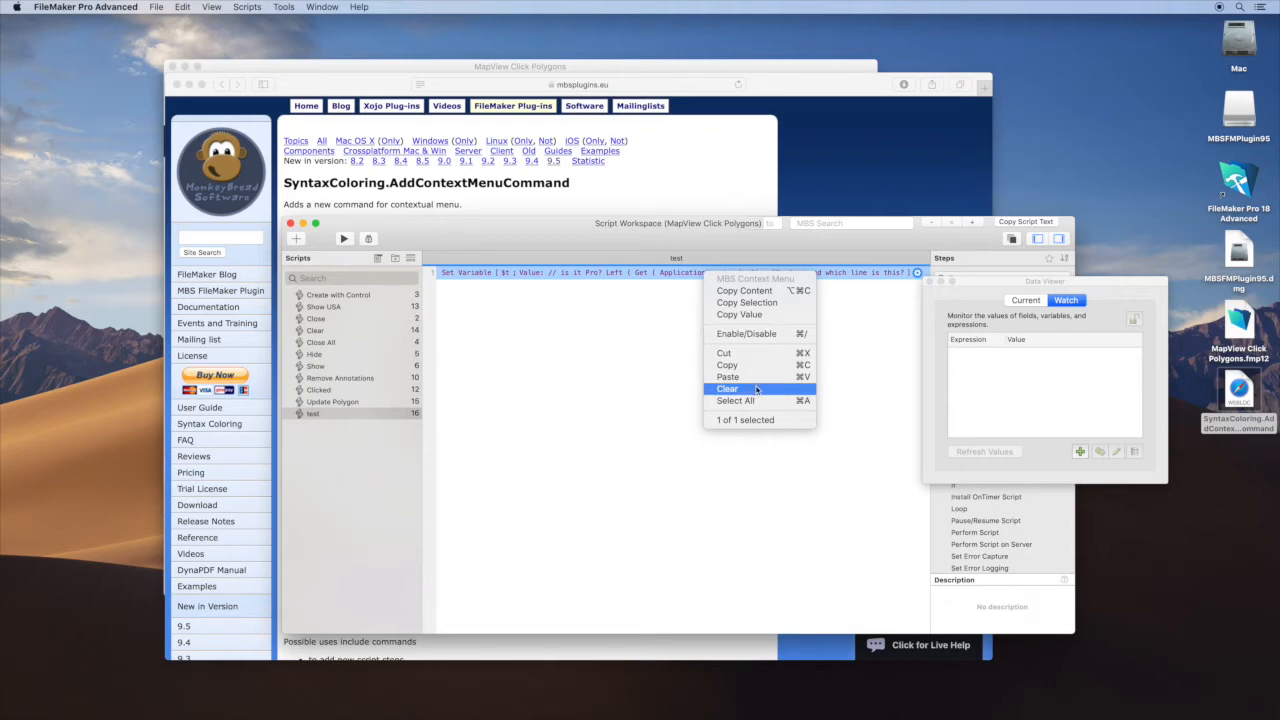
{"action": "mouse_move", "coordinate": [752, 502]}
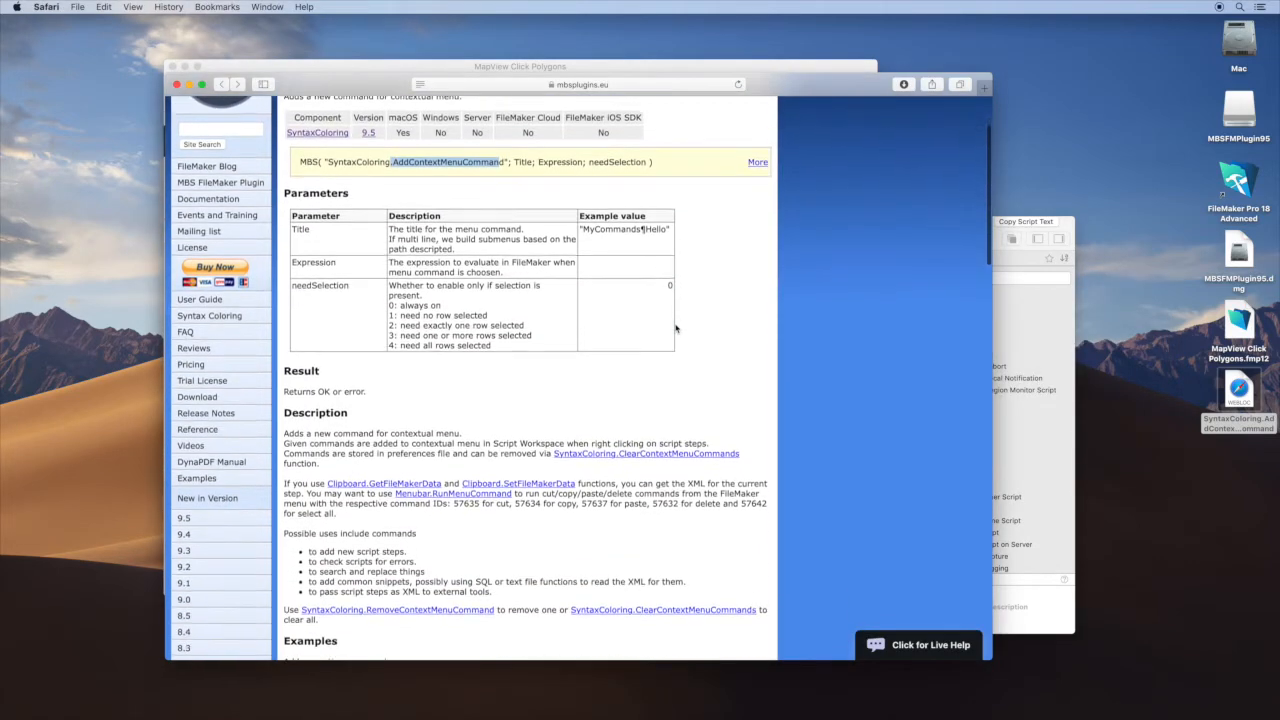
Scroll the documentation to Examples and select the greeting example command line
{"action": "scroll", "scroll_direction": "down", "scroll_amount": 3}
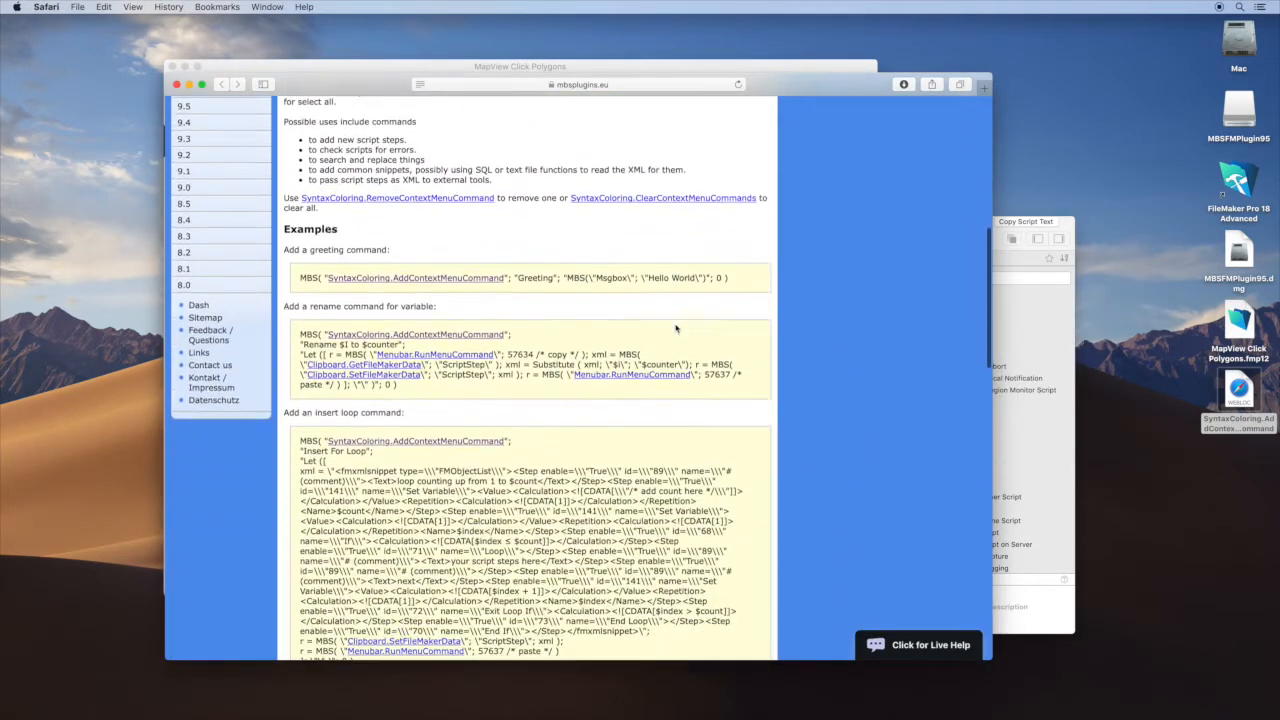
{"action": "scroll", "scroll_direction": "down", "scroll_amount": 3}
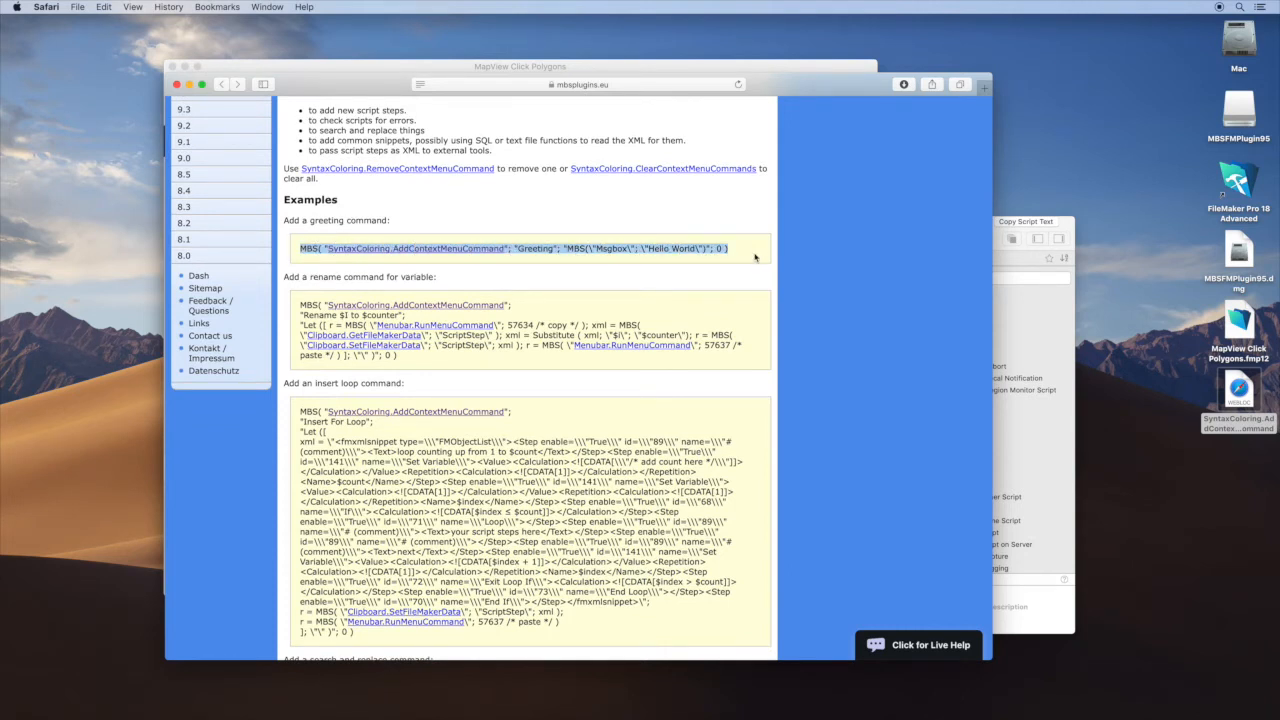
{"action": "mouse_move", "coordinate": [570, 256]}
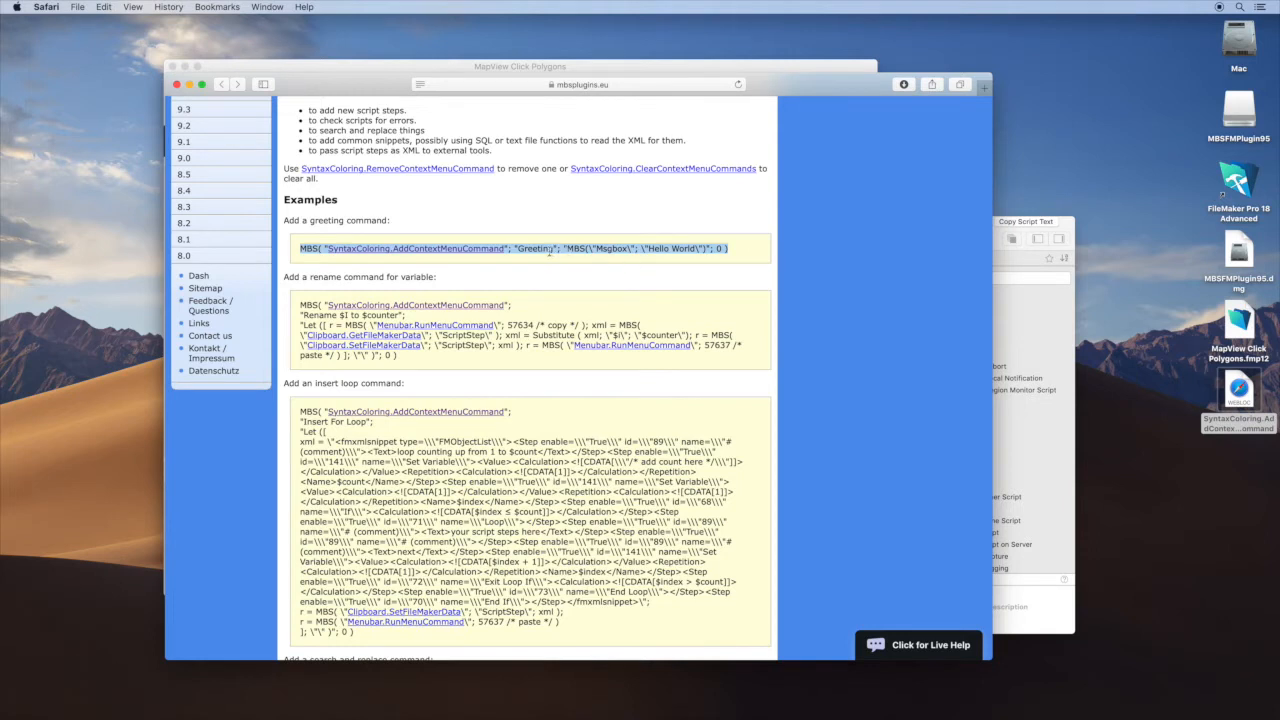
{"action": "double_click", "coordinate": [534, 248]}
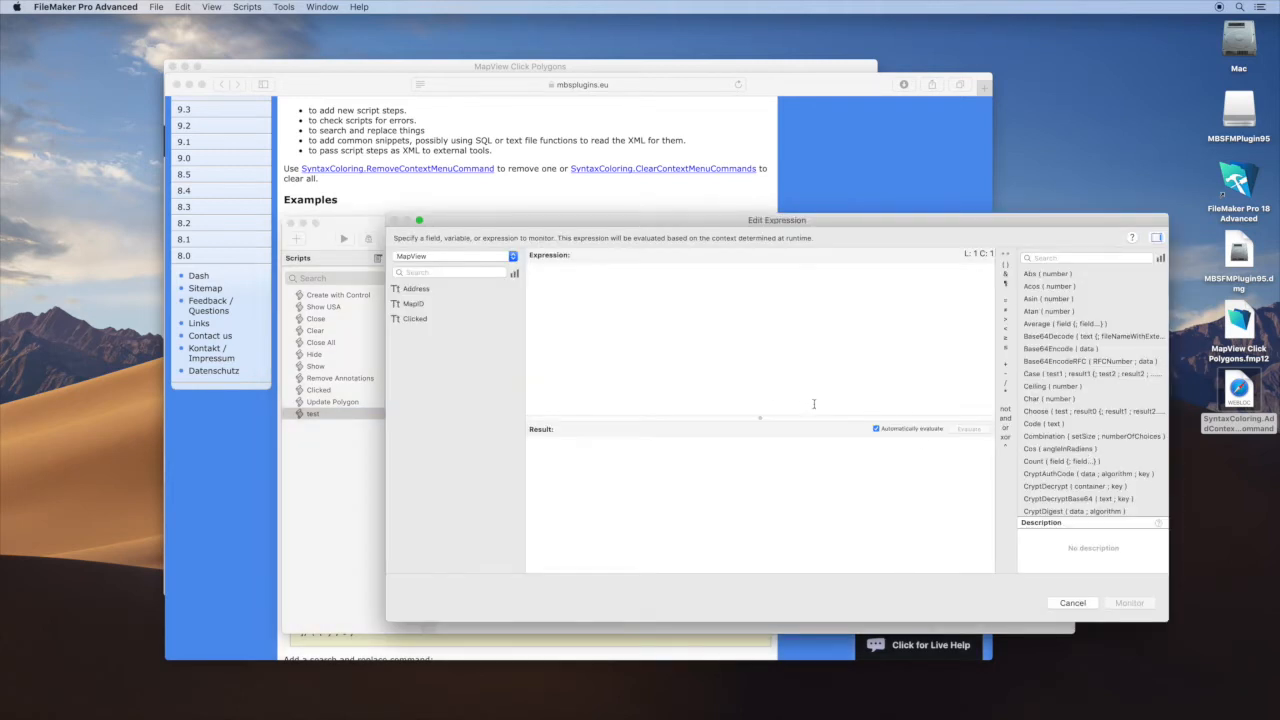
Evaluate an MBS AddContextMenuCommand expression registering a Greeting command showing a Hello World Msgbox
{"action": "type", "text": "MBS( \"SyntaxColoring.AddContextMenuCommand\"; \"Greeting\"; \"MBS(\\\"Msgbox\\\"; \\\"Hello World\\\")\"; 0 )"}
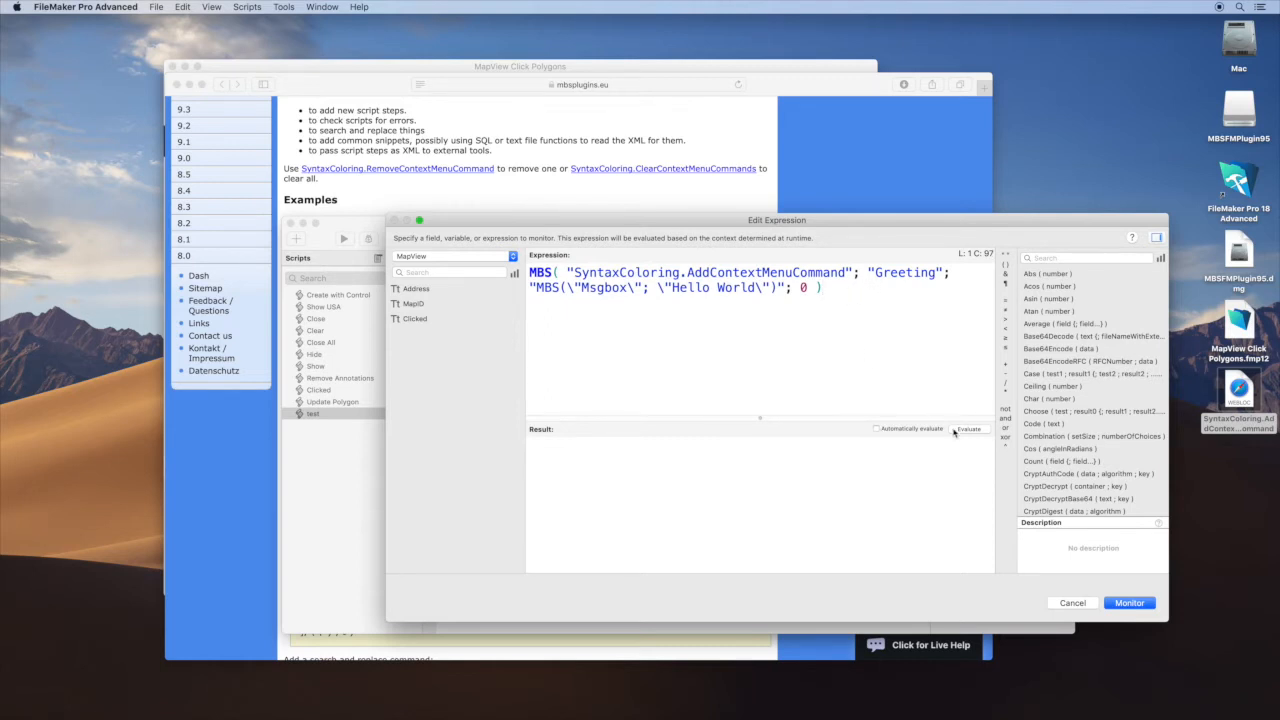
{"action": "left_click", "coordinate": [968, 428]}
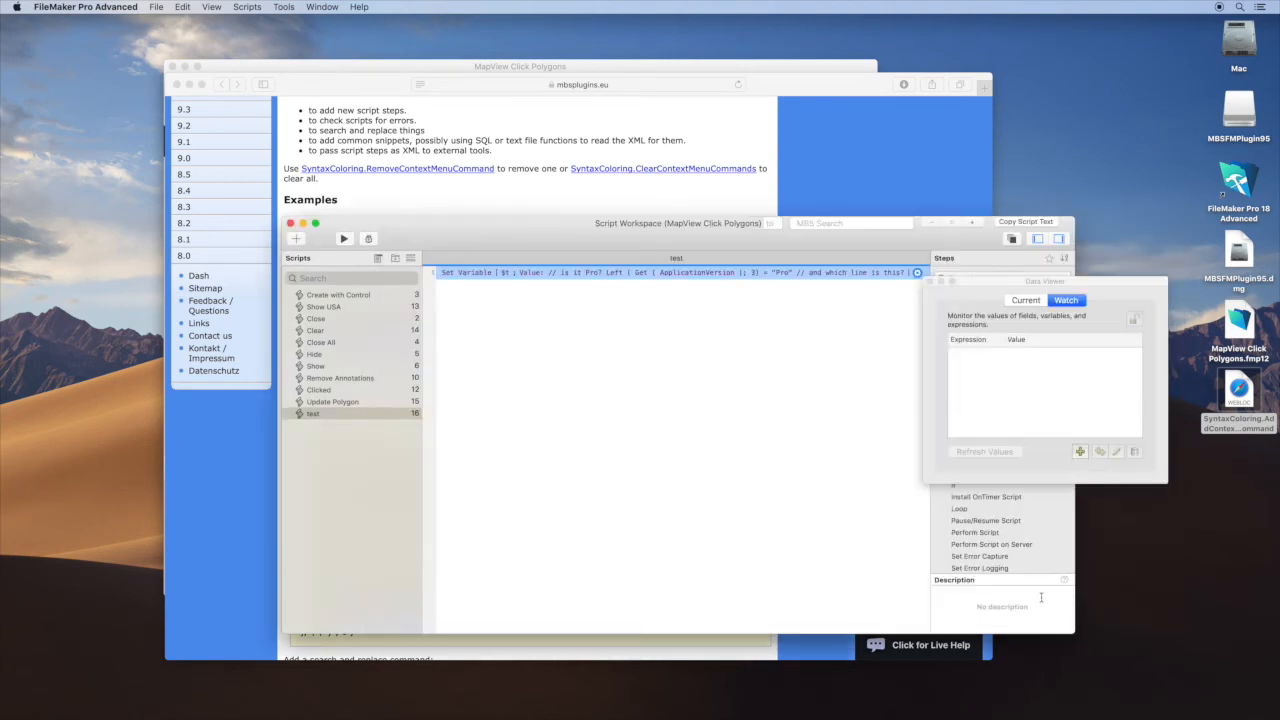
Run the new Greeting context-menu command on a script step and dismiss its Hello World alert
{"action": "right_click", "coordinate": [648, 272]}
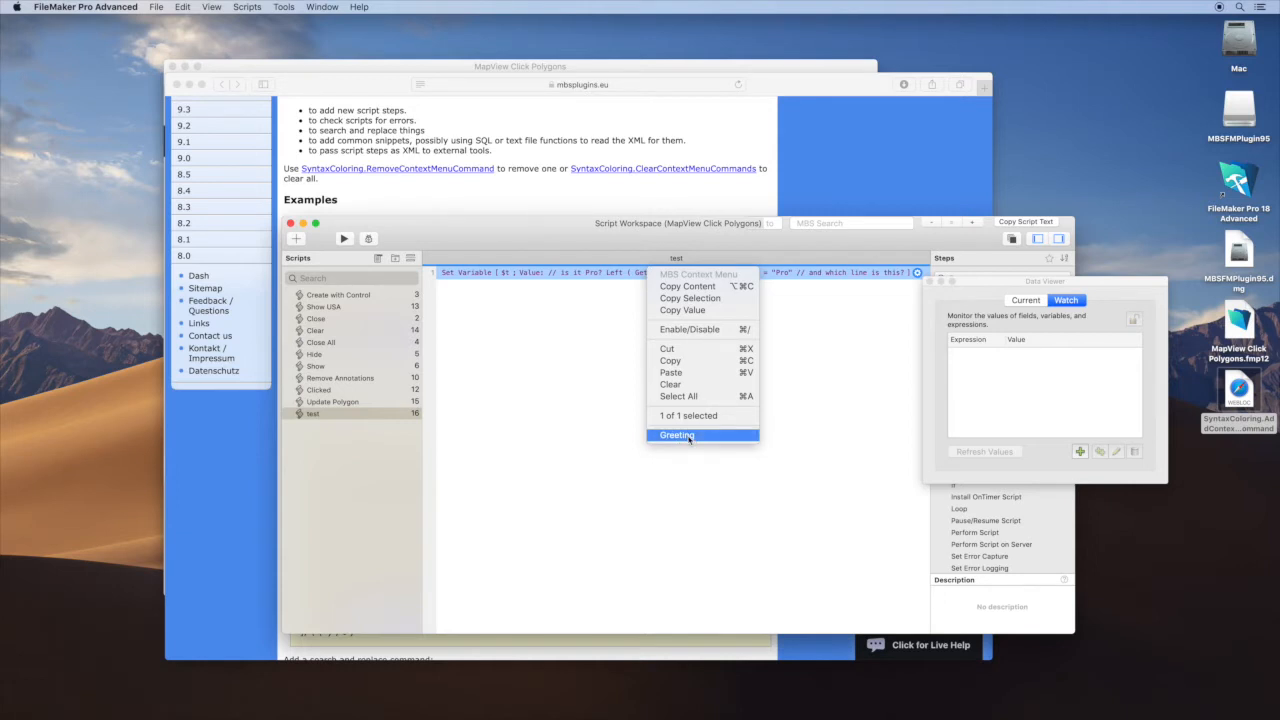
{"action": "left_click", "coordinate": [676, 436]}
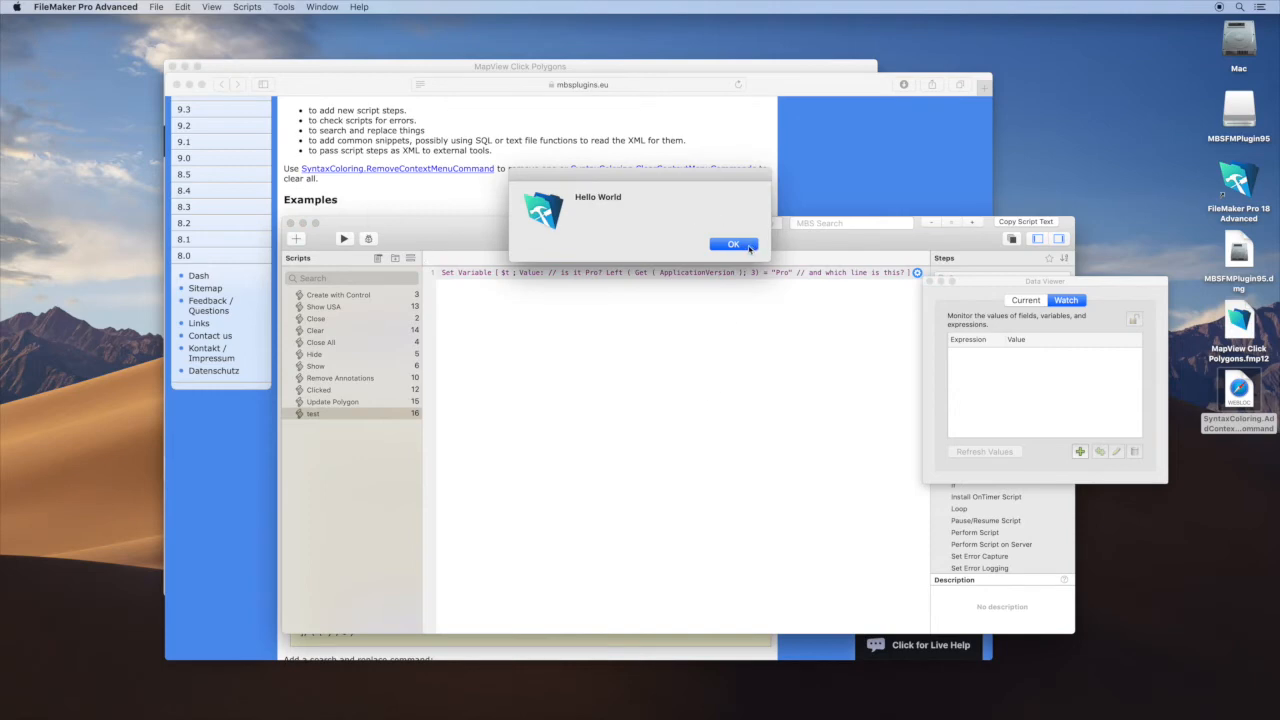
{"action": "left_click", "coordinate": [732, 244]}
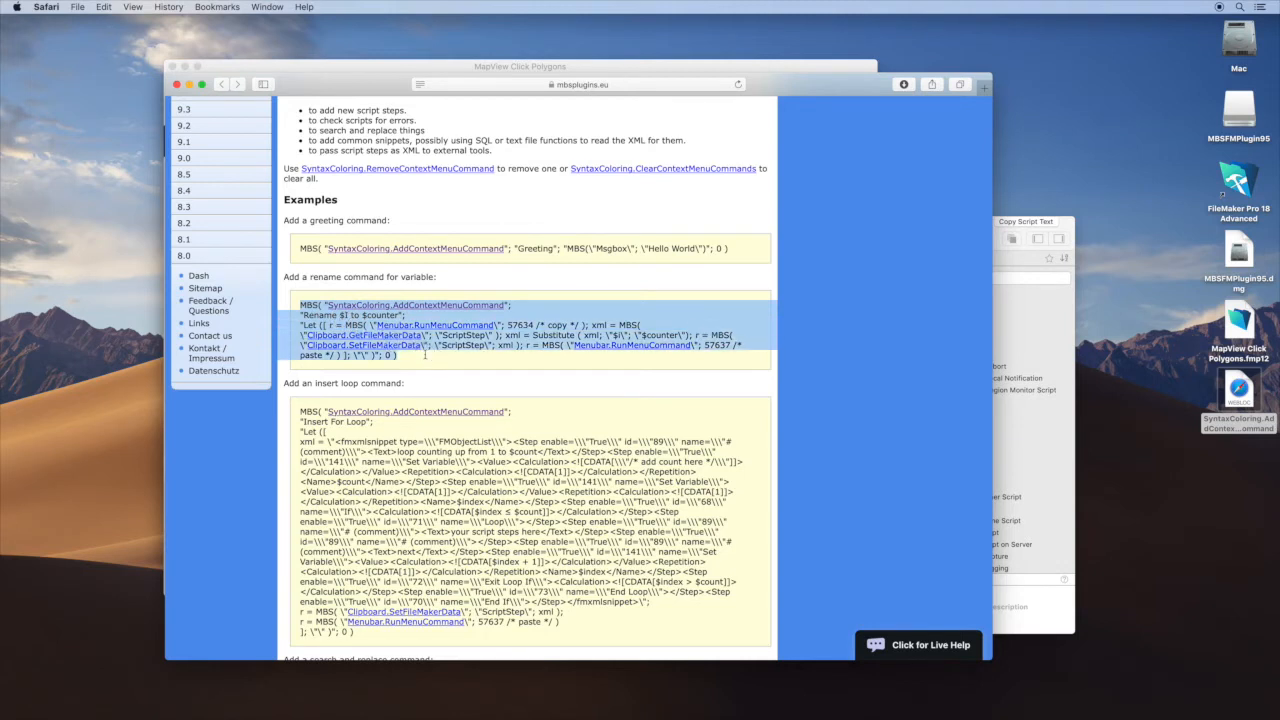
{"action": "mouse_move", "coordinate": [424, 358]}
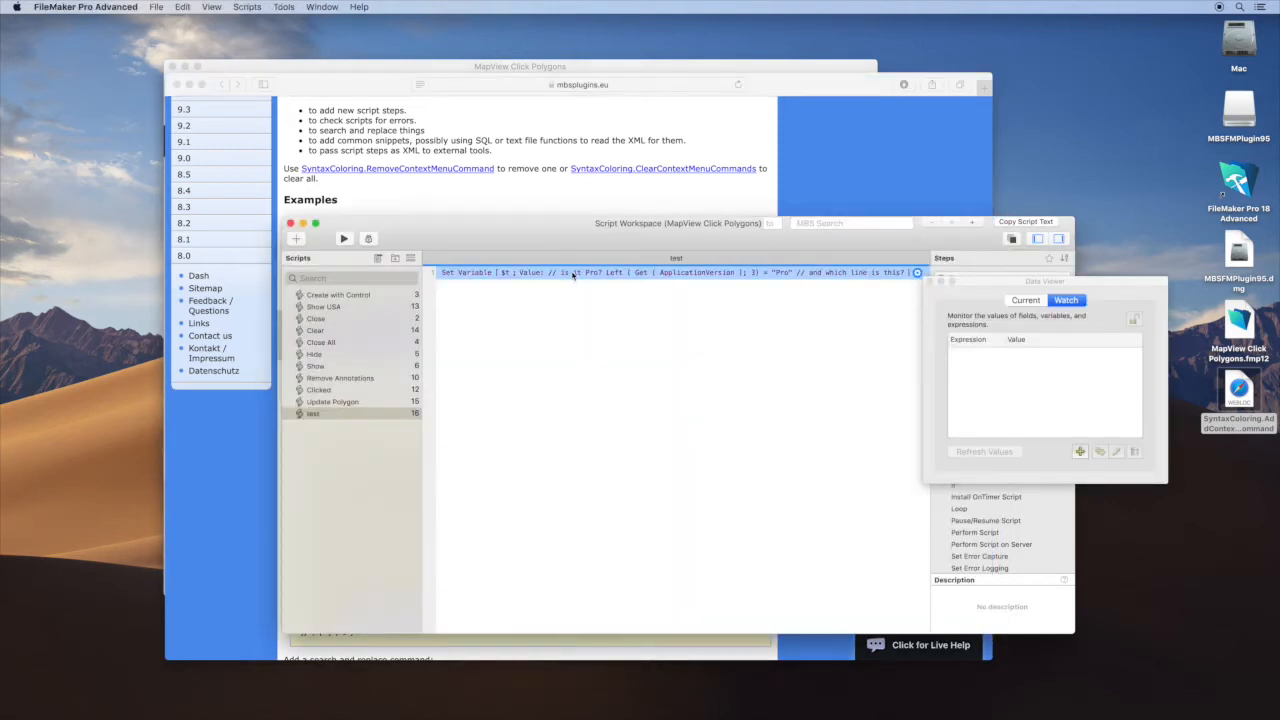
Insert a Set Variable step with Name $i and Value $i + 1 into the Init script
{"action": "type", "text": "send"}
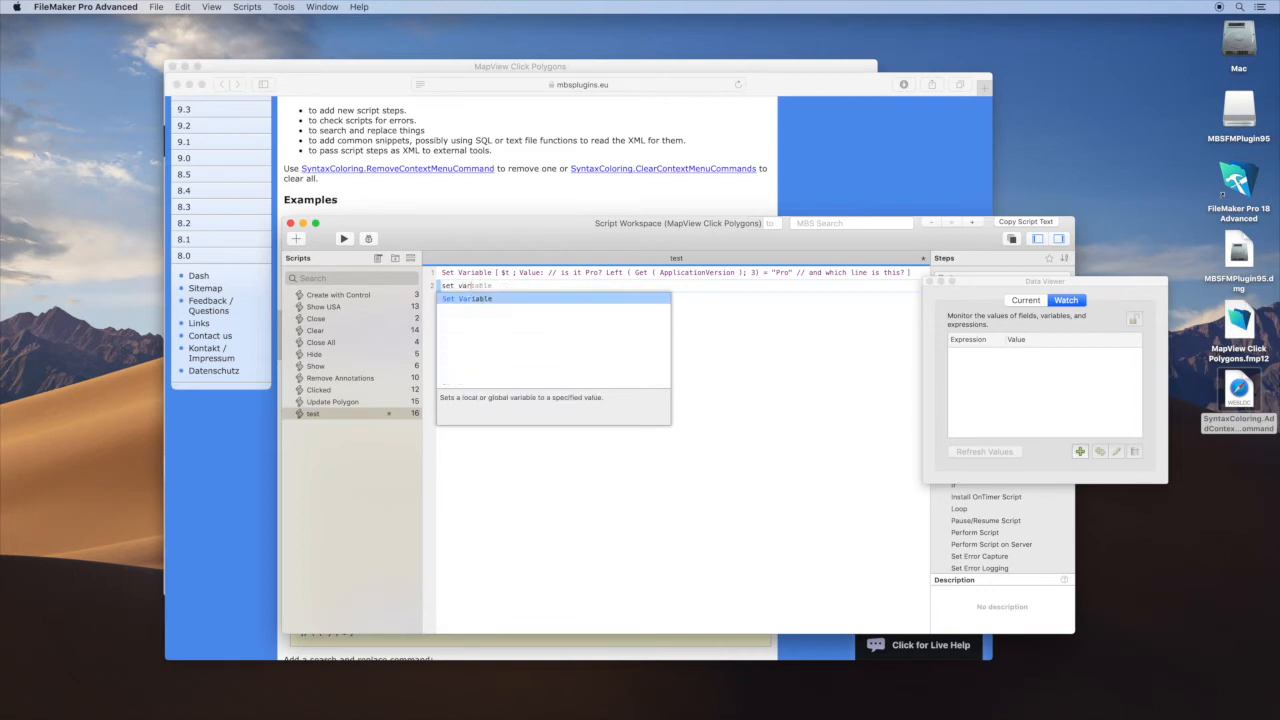
{"action": "double_click", "coordinate": [464, 298]}
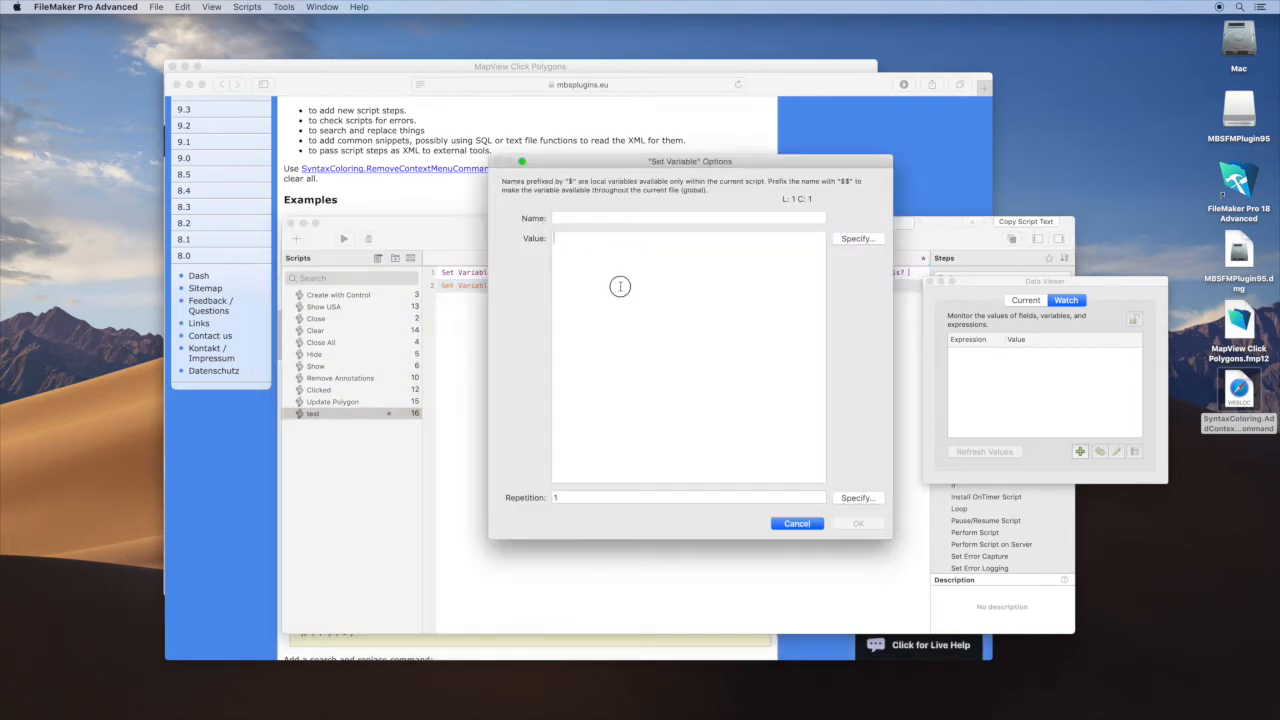
{"action": "left_click", "coordinate": [688, 218]}
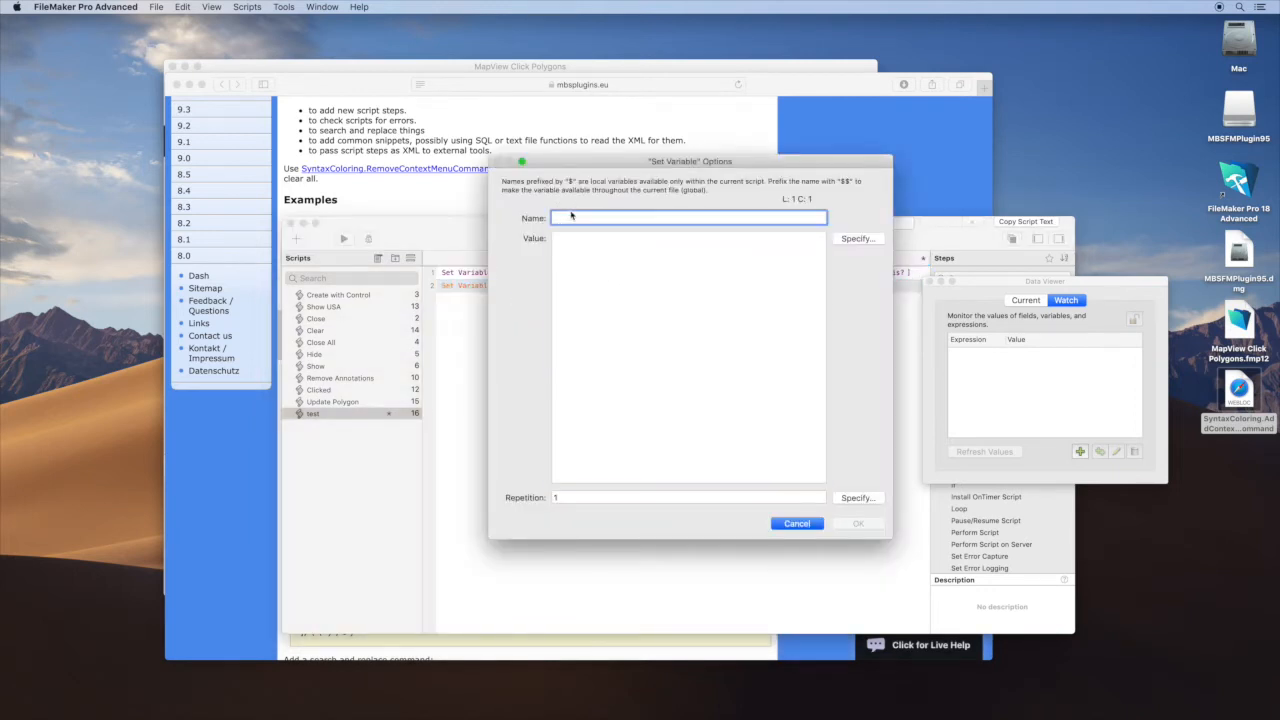
{"action": "type", "text": "$i"}
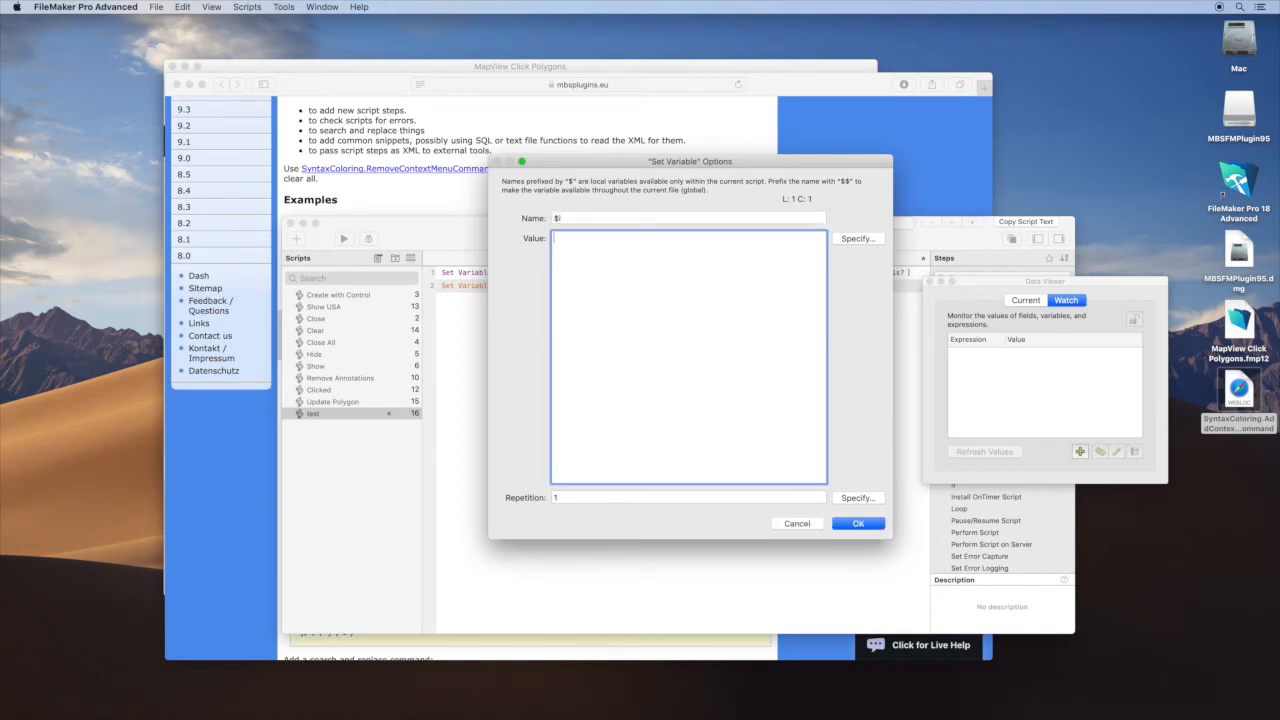
{"action": "type", "text": "$i + 1"}
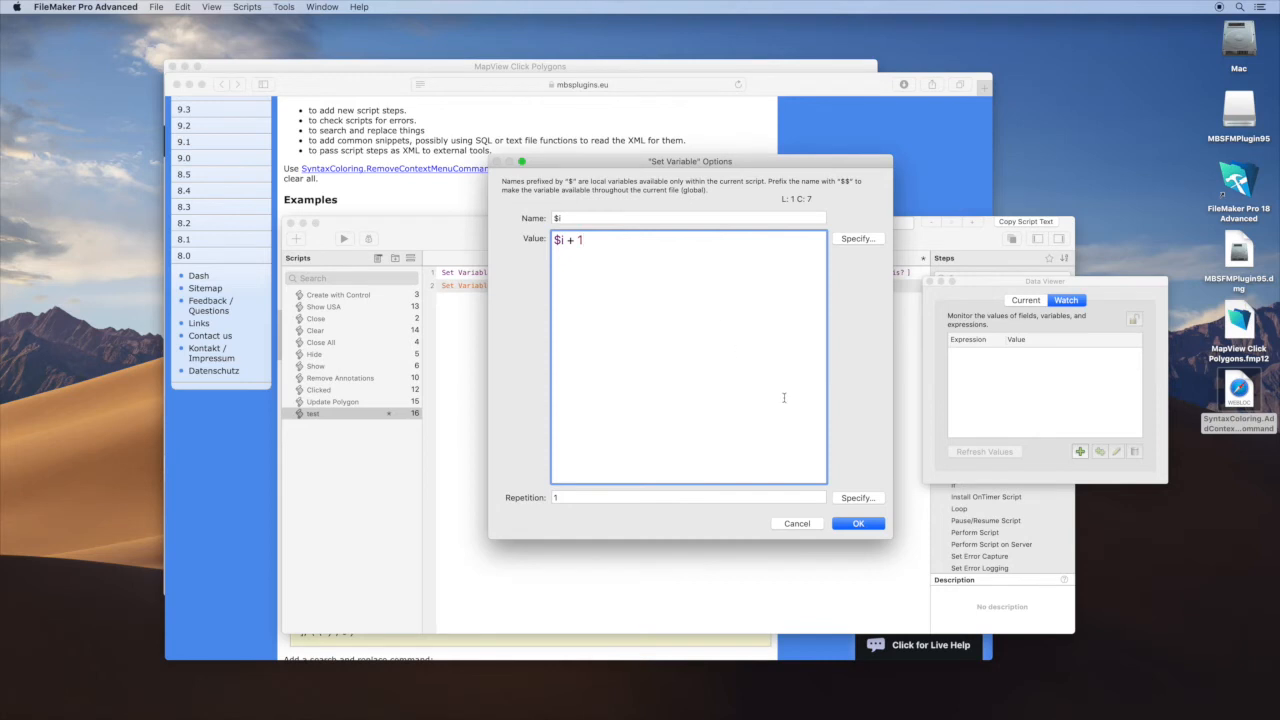
{"action": "left_click", "coordinate": [856, 524]}
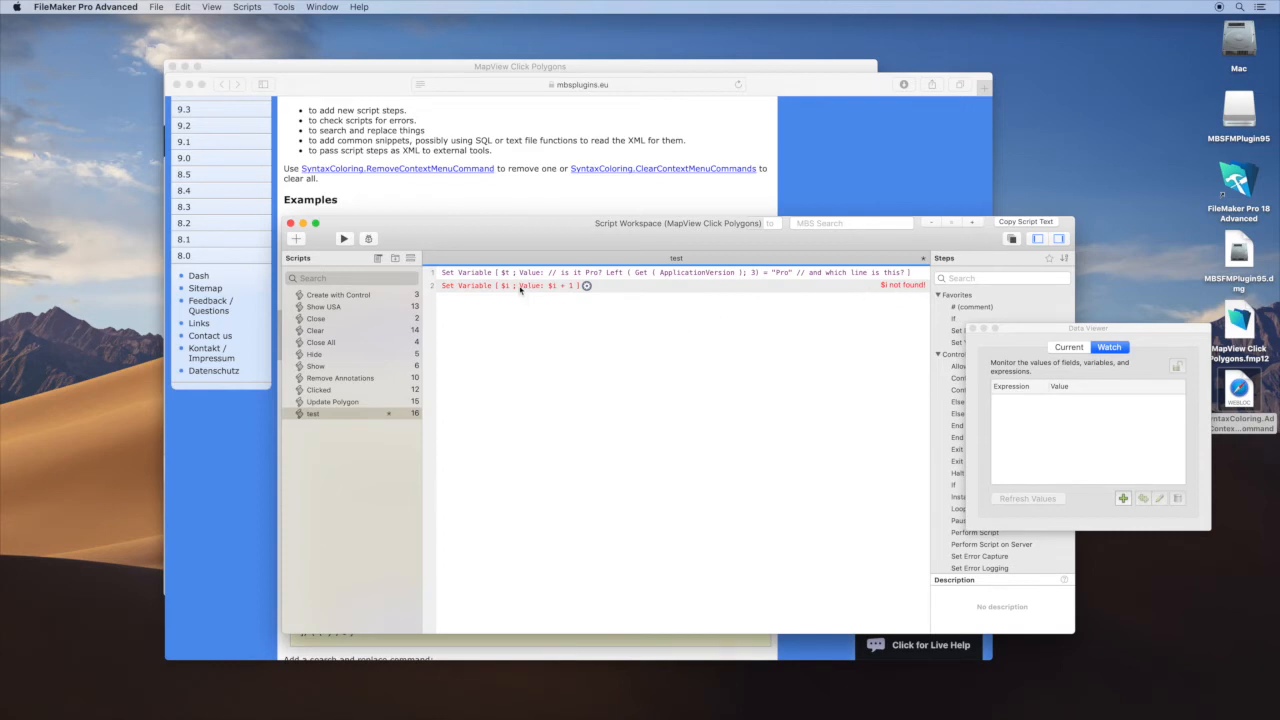
Evaluate the rename example expression in the Data Viewer to register a Rename $I to $counter command
{"action": "right_click", "coordinate": [504, 286]}
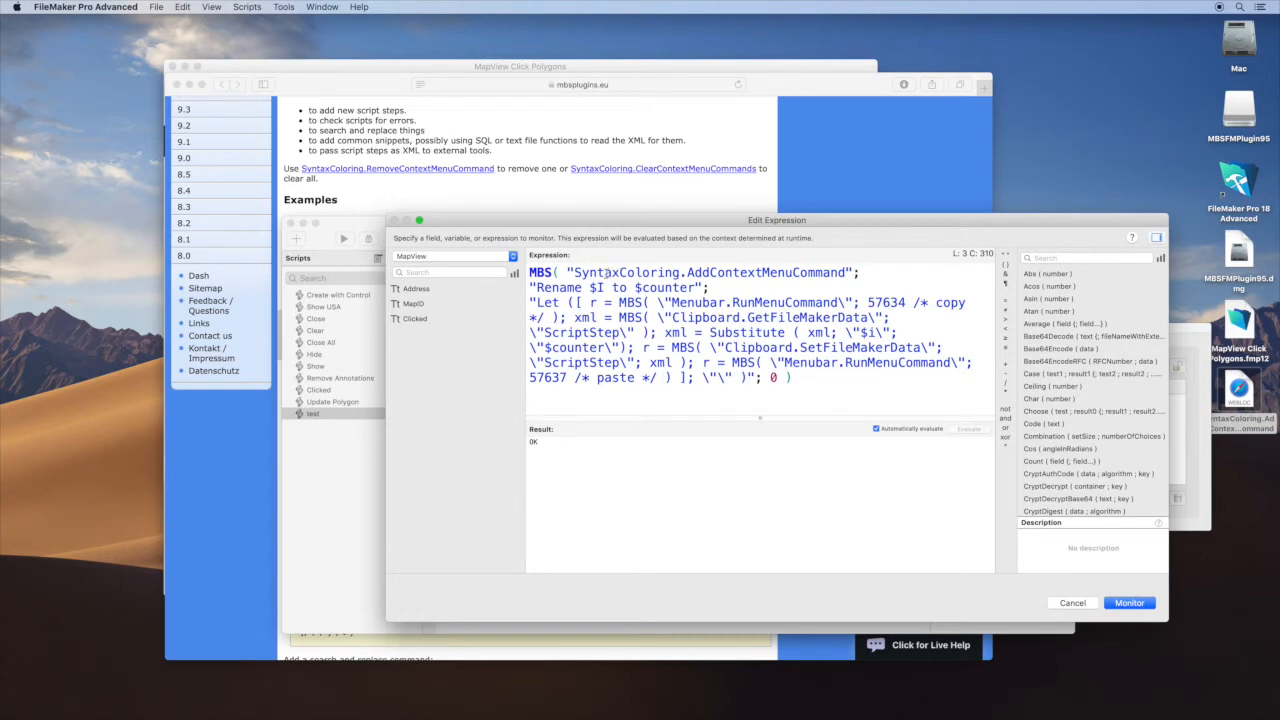
{"action": "double_click", "coordinate": [636, 272]}
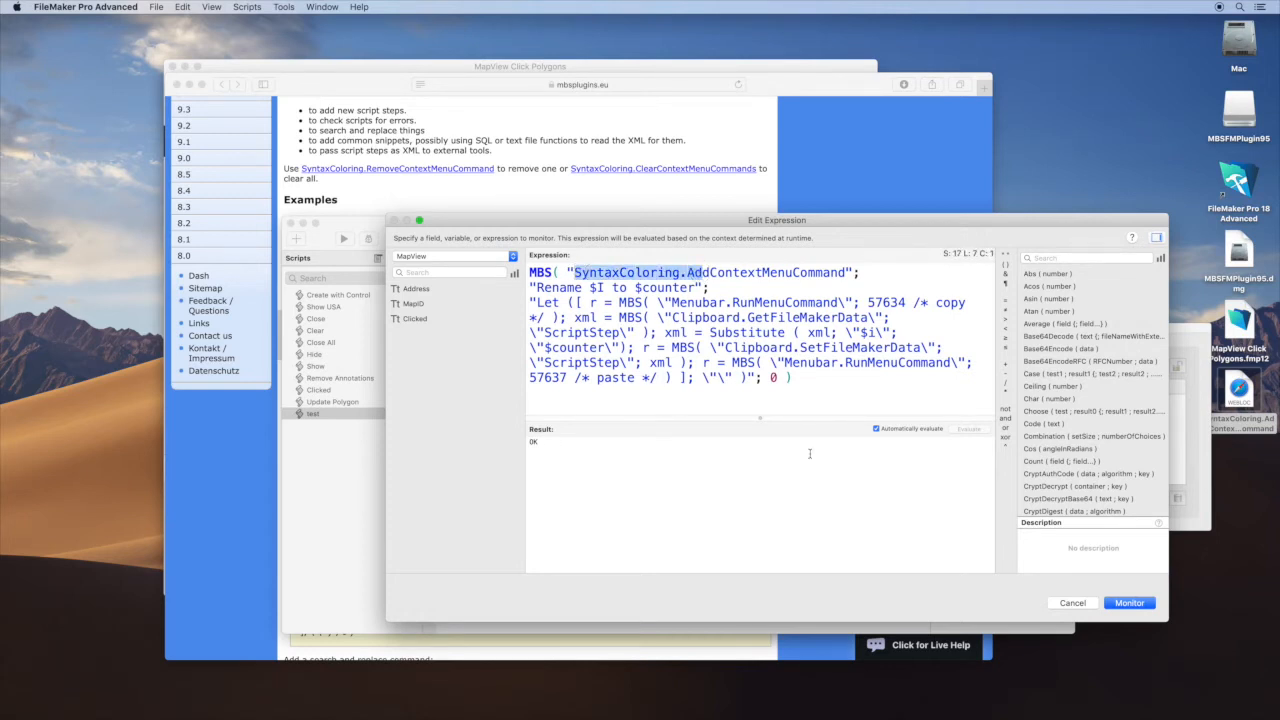
{"action": "left_click", "coordinate": [1072, 602]}
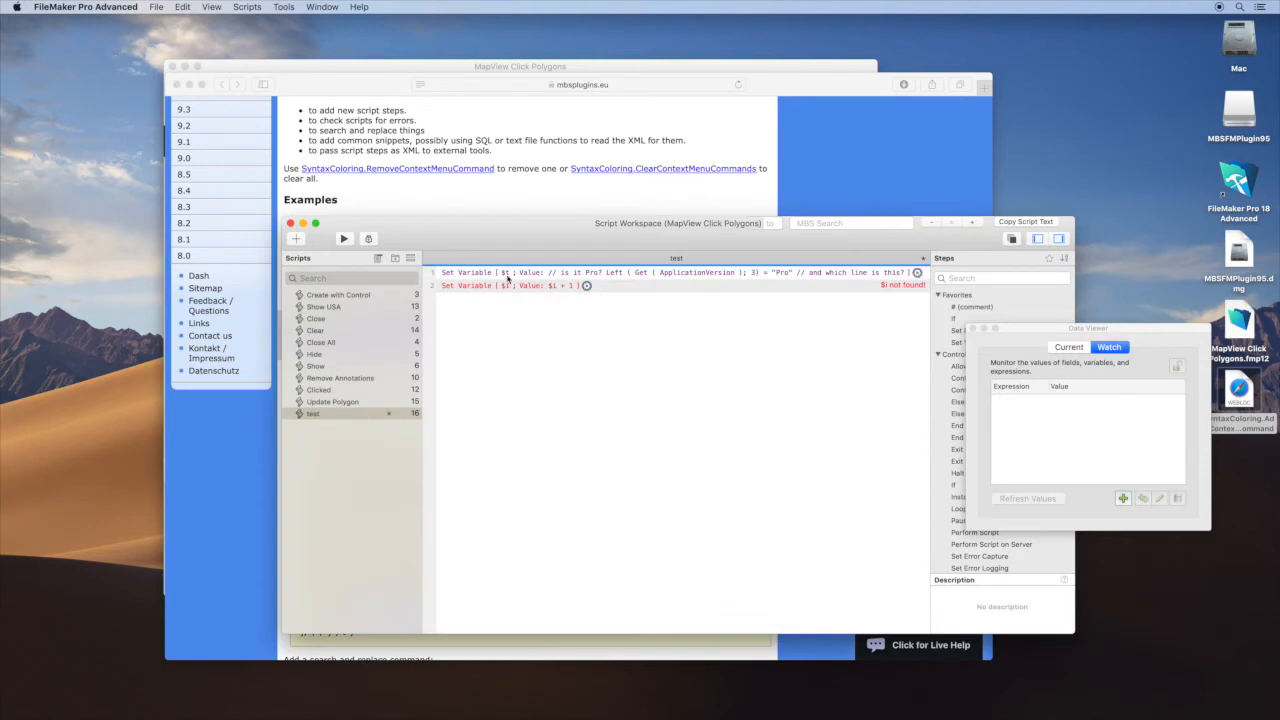
Run Rename $I to $counter from the steps' context menu, turning the step into $counter + 1
{"action": "right_click", "coordinate": [510, 284]}
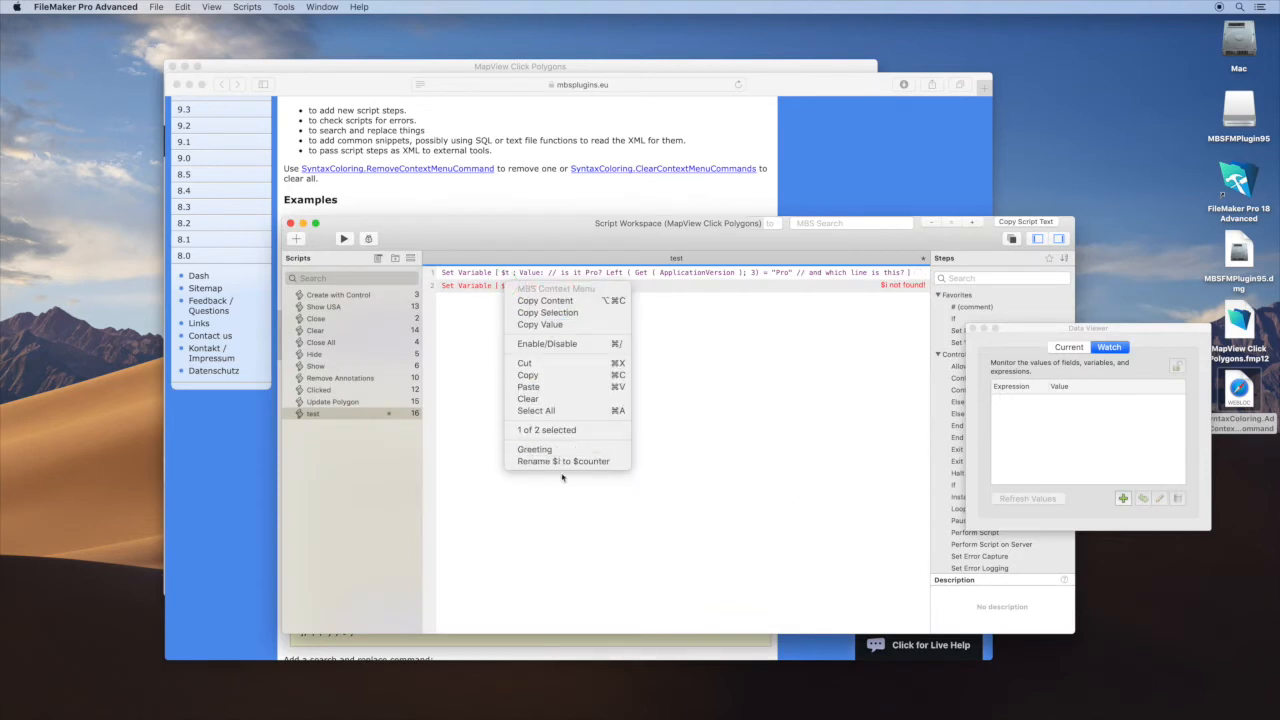
{"action": "mouse_move", "coordinate": [564, 460]}
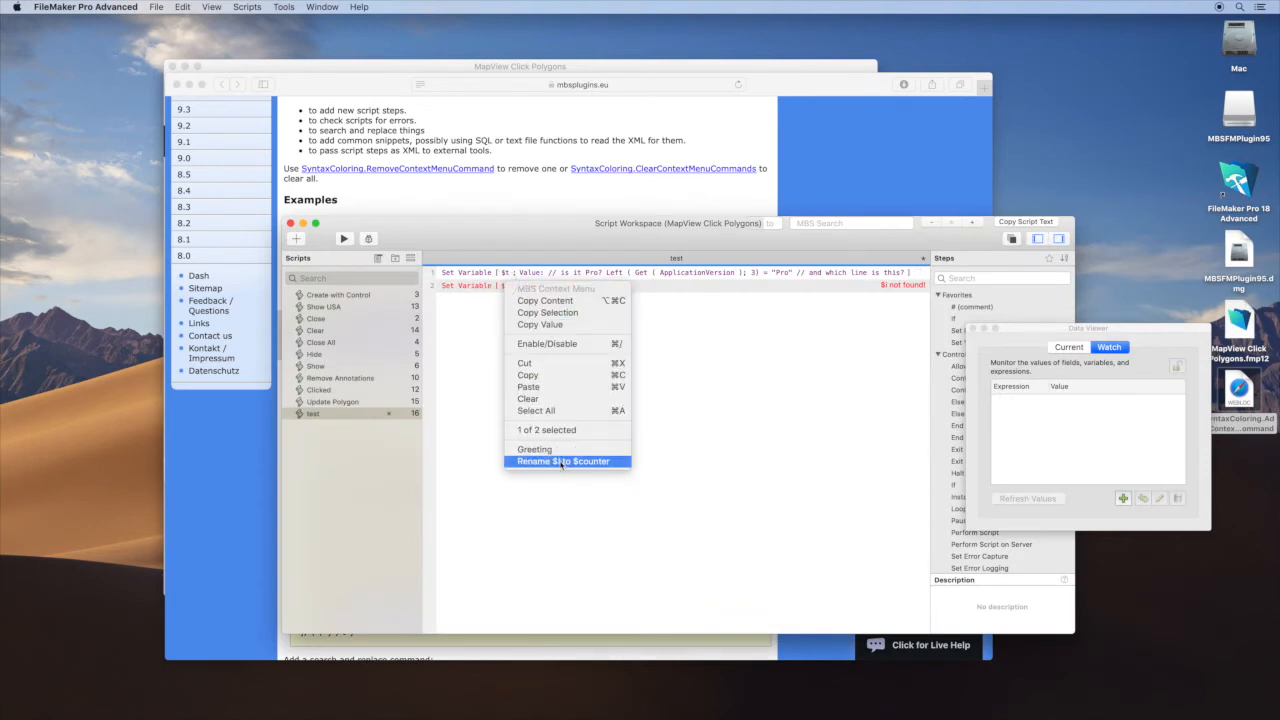
{"action": "left_click", "coordinate": [562, 460]}
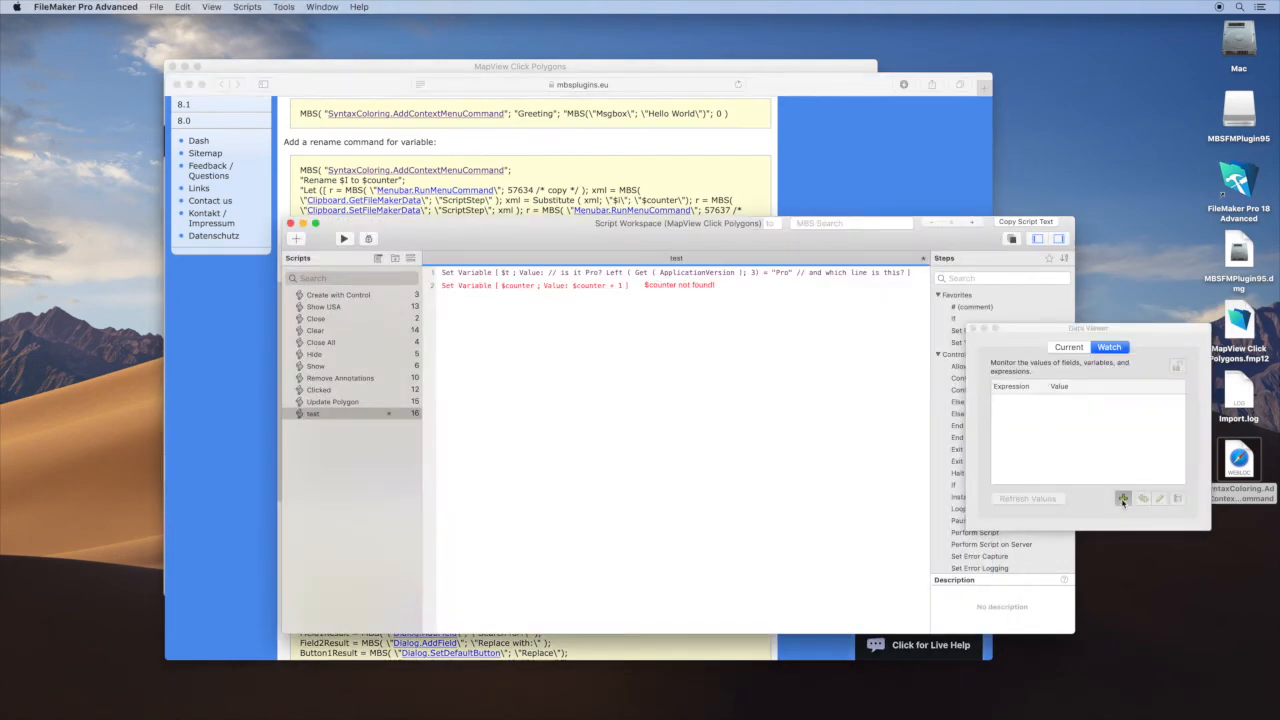
Insert a For loop counting $index up to $count via the MBS context menu
{"action": "left_click", "coordinate": [1160, 498]}
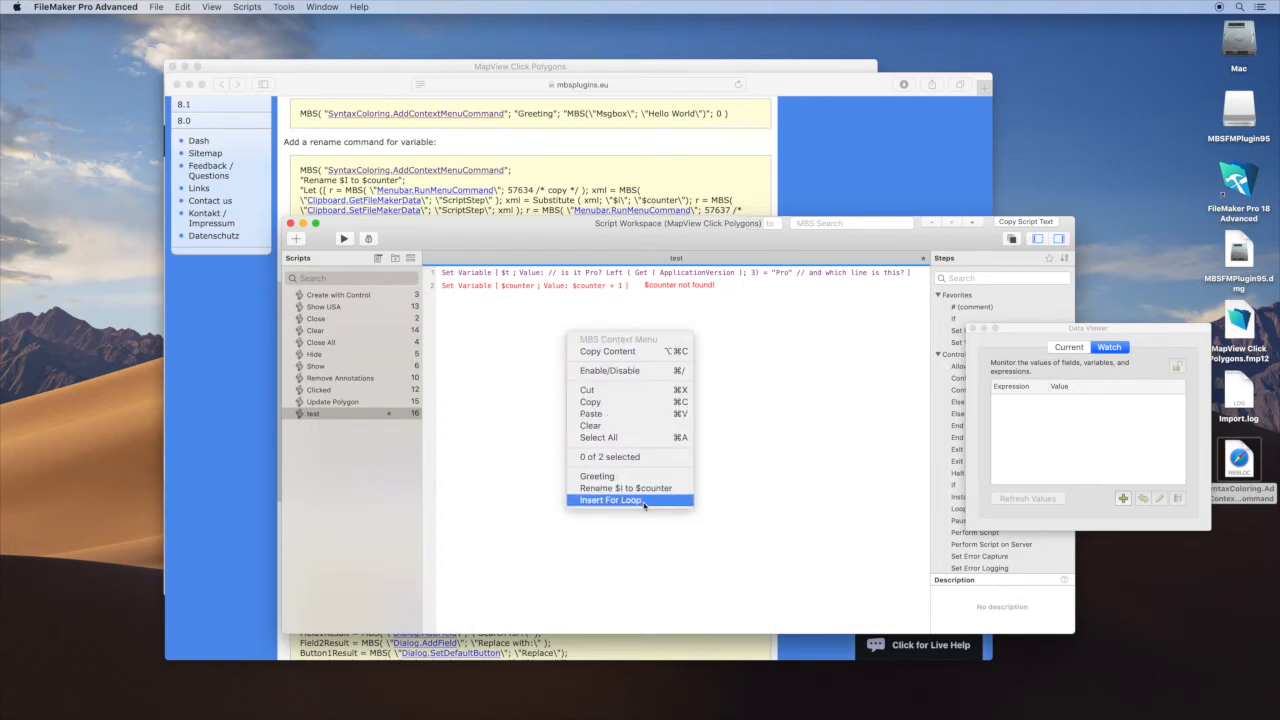
{"action": "left_click", "coordinate": [612, 500]}
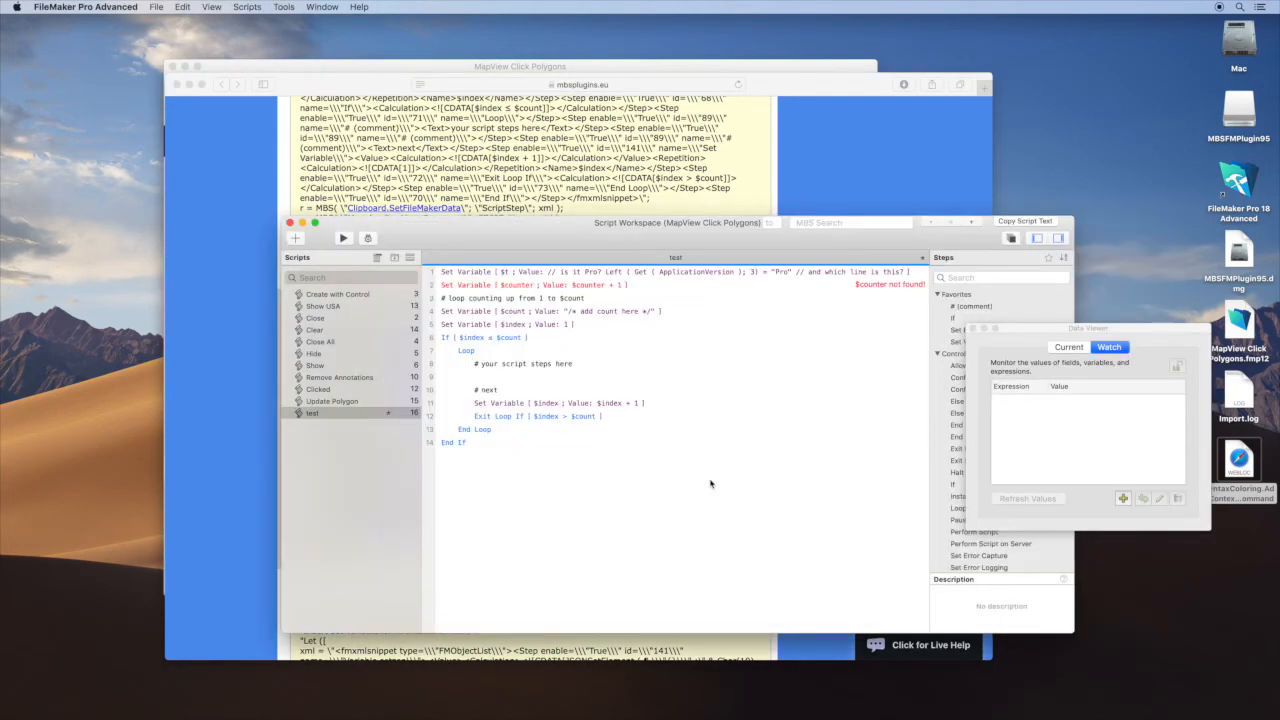
Search-and-replace the selected loop steps, turning $index into $test, then show the Safari docs
{"action": "left_click", "coordinate": [454, 442]}
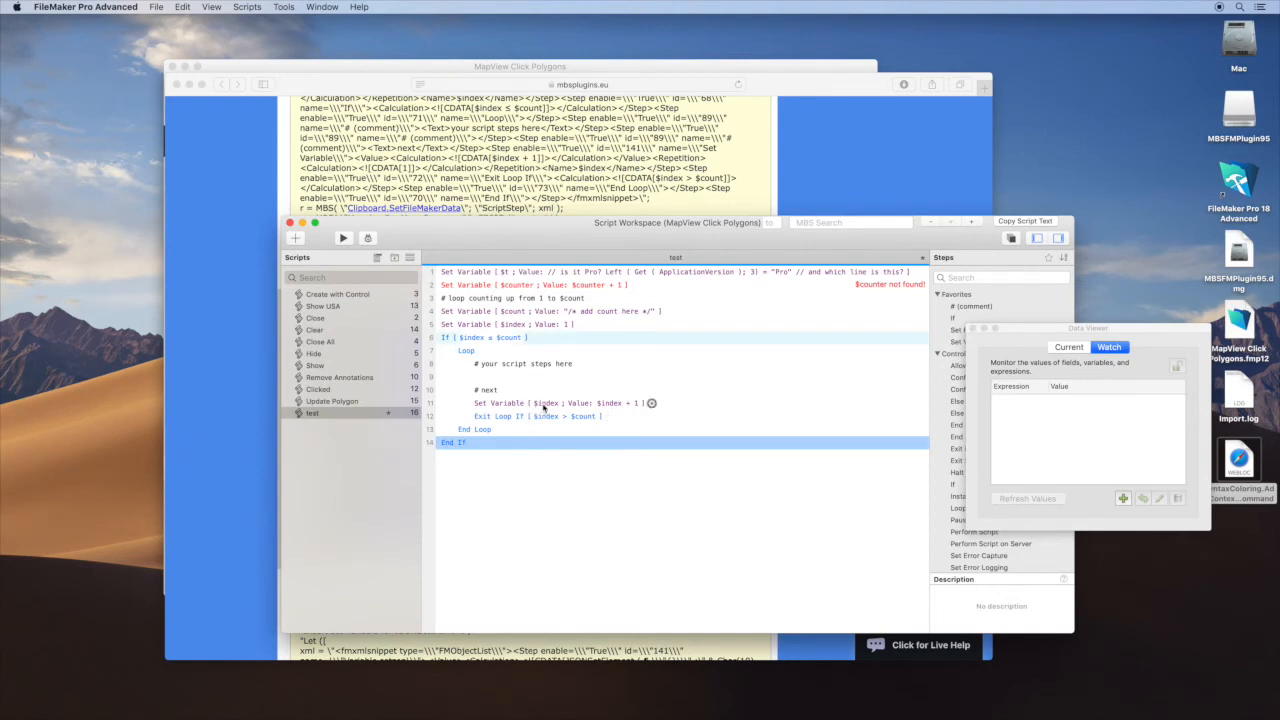
{"action": "right_click", "coordinate": [544, 404]}
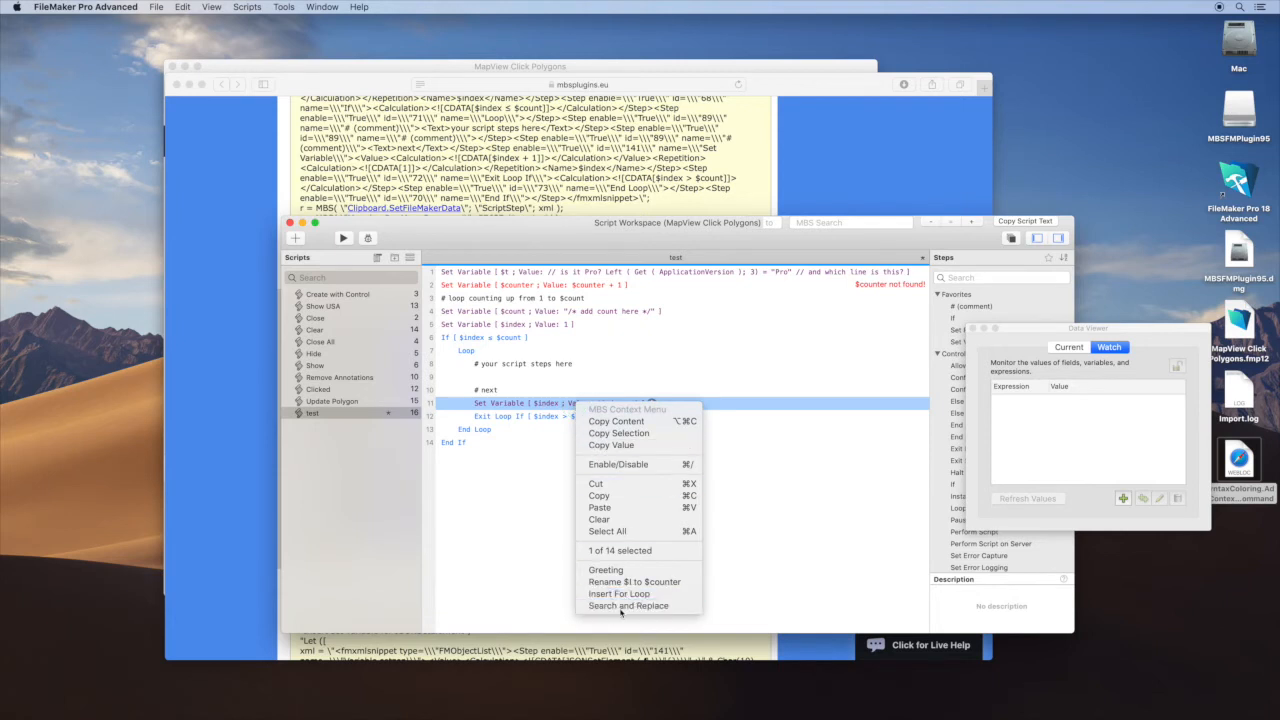
{"action": "left_click", "coordinate": [628, 604]}
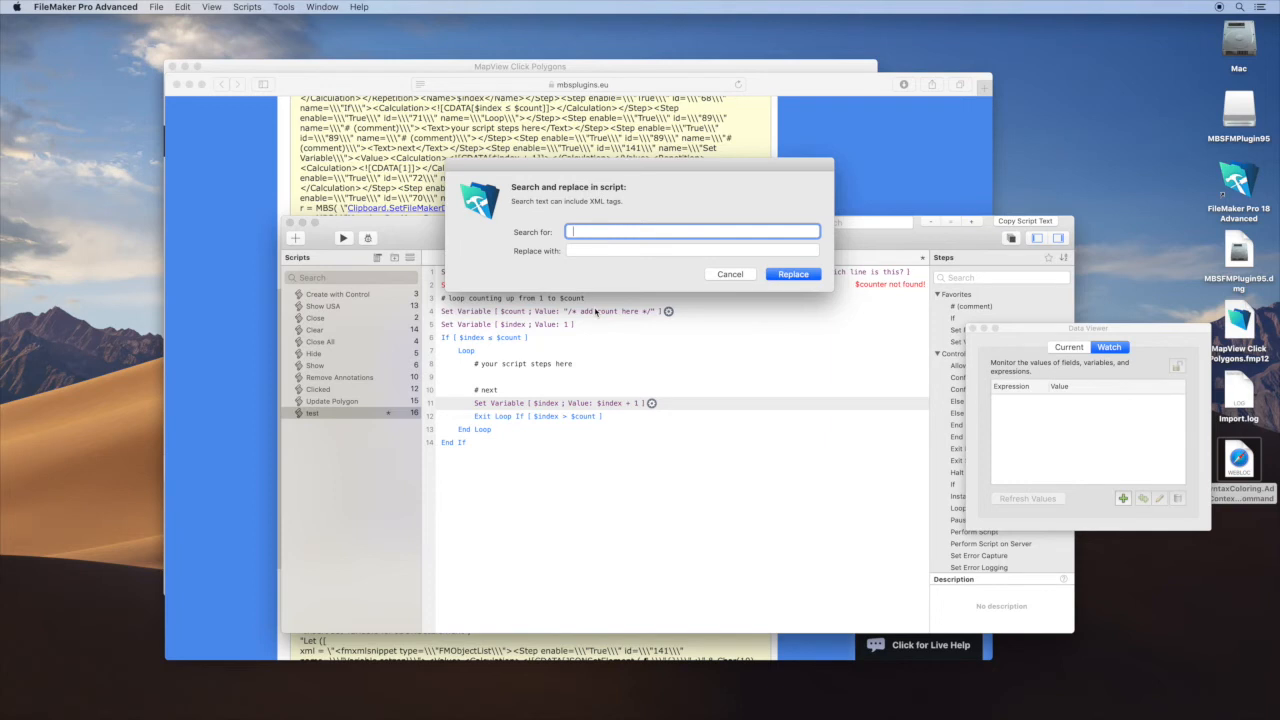
{"action": "type", "text": "$ind"}
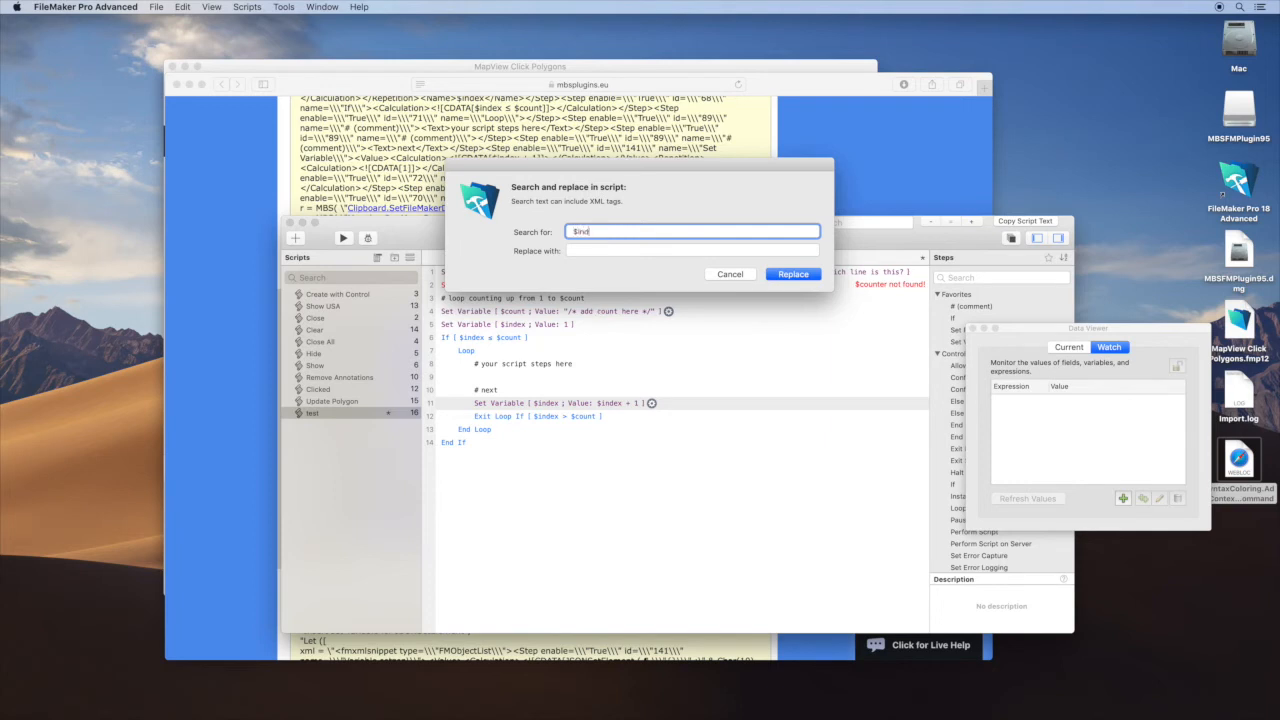
{"action": "left_click", "coordinate": [692, 250]}
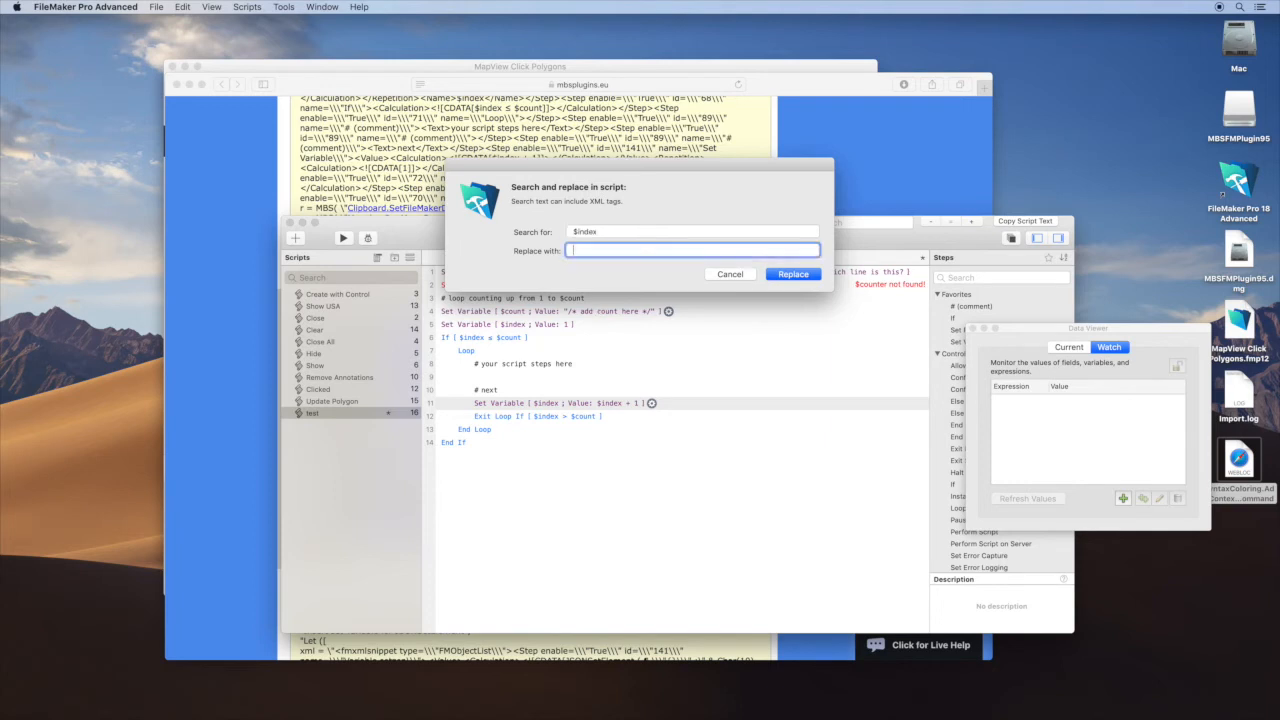
{"action": "type", "text": "$i"}
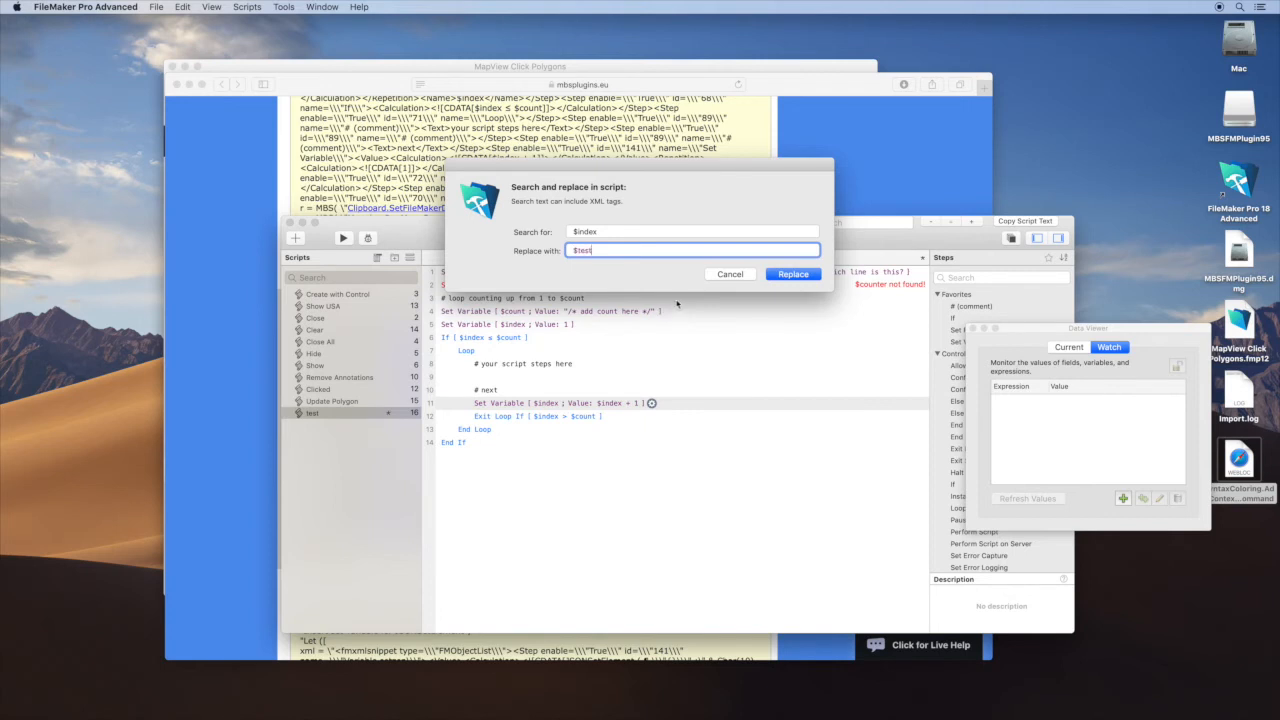
{"action": "left_click", "coordinate": [792, 272]}
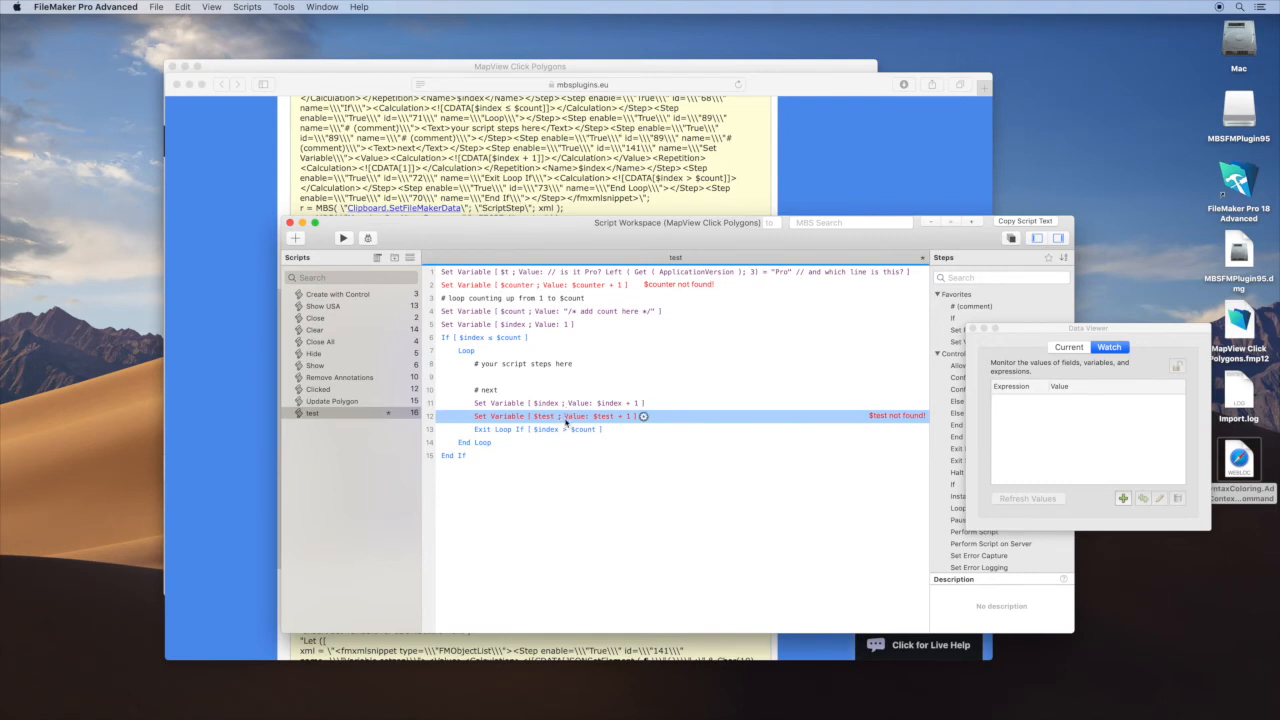
{"action": "left_click", "coordinate": [560, 404]}
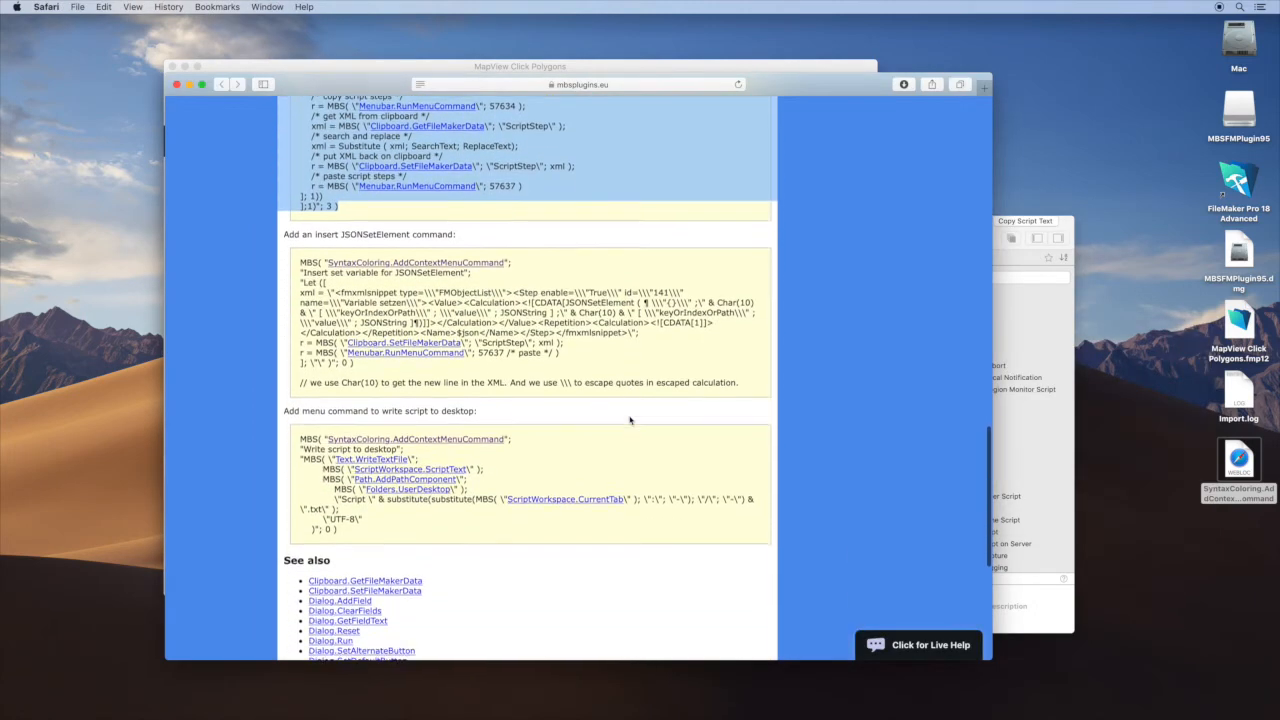
Add a Set Variable step creating $json from the JSONSetElement template
{"action": "scroll", "scroll_direction": "down", "scroll_amount": 3}
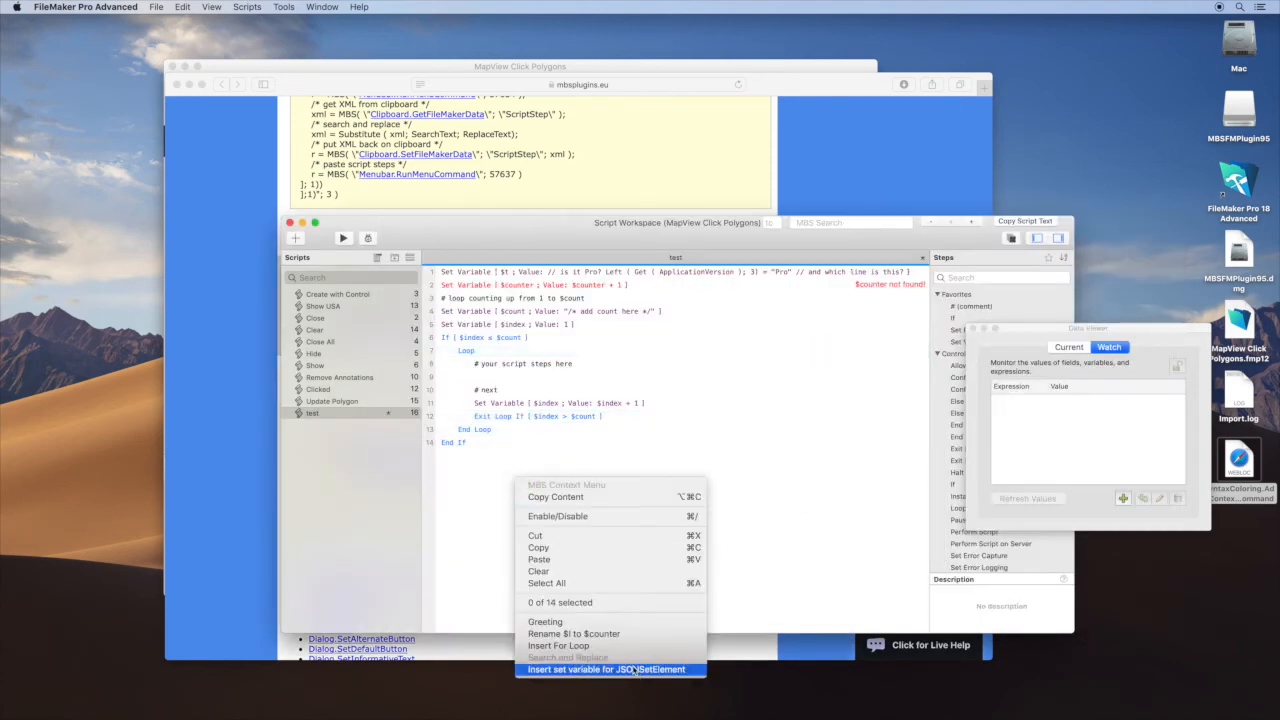
{"action": "left_click", "coordinate": [606, 668]}
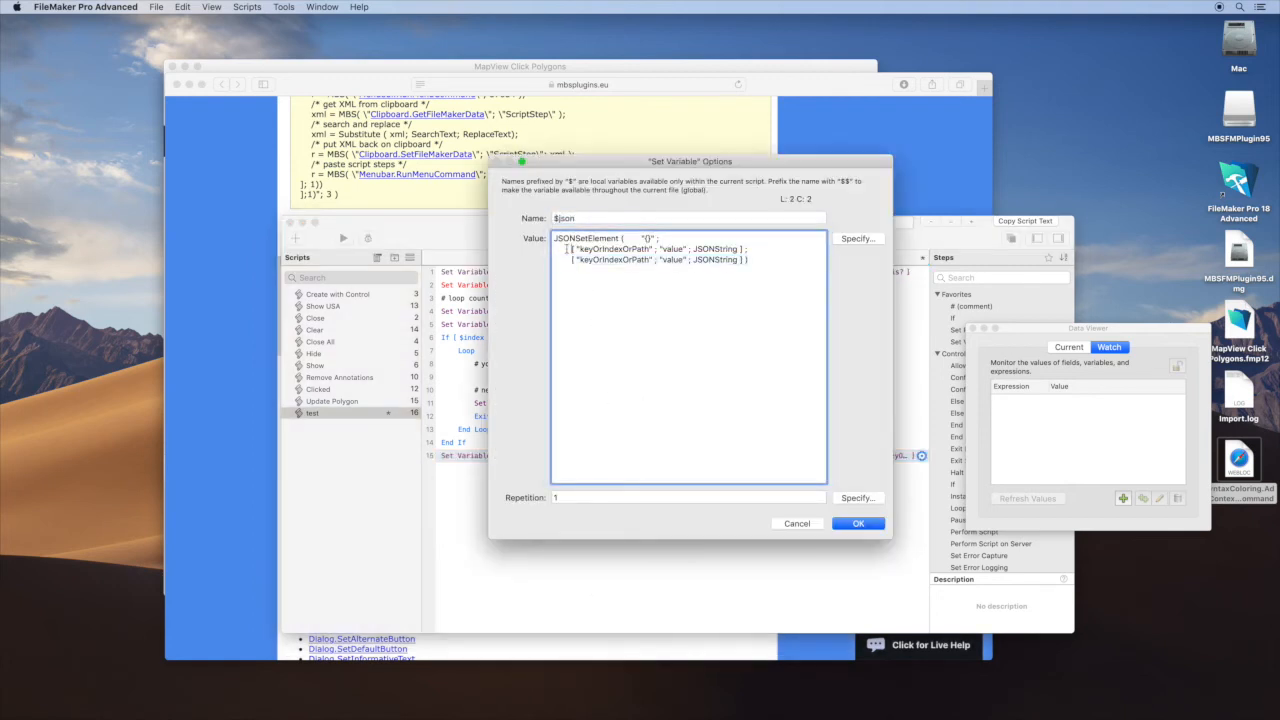
{"action": "left_click", "coordinate": [558, 248]}
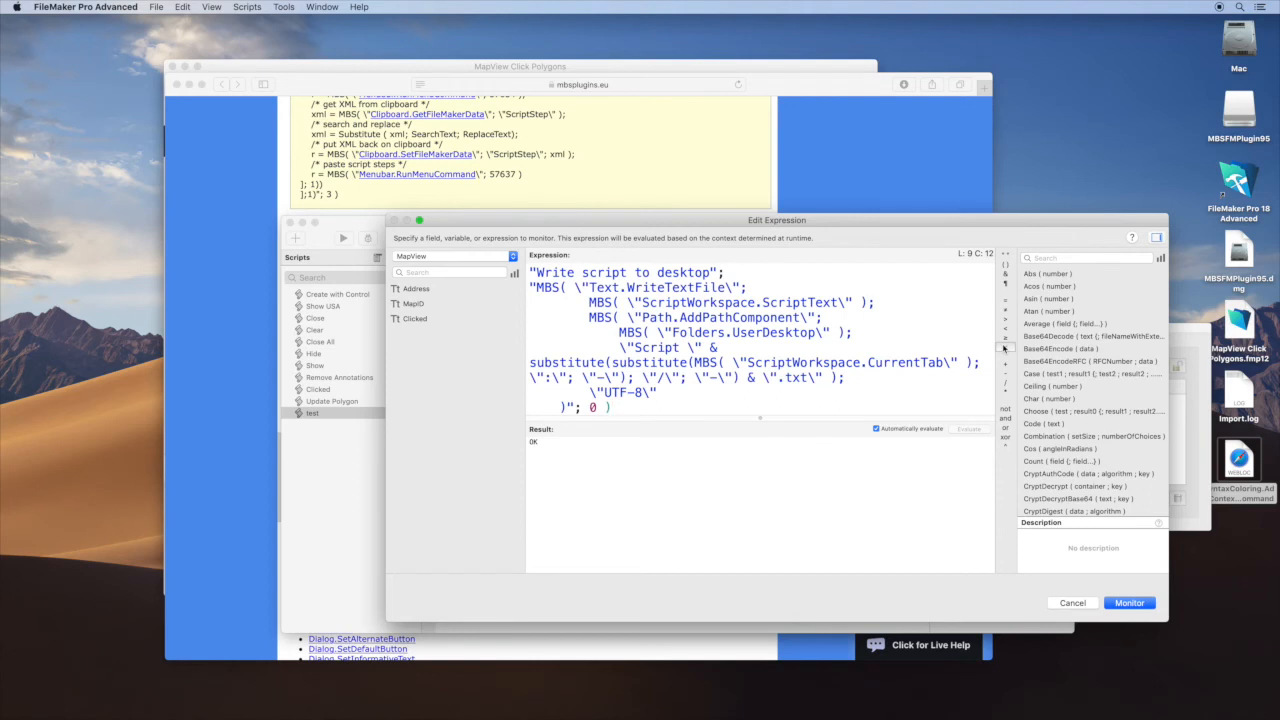
Write the Init script to a desktop text file and view it in TextEdit
{"action": "left_click", "coordinate": [1072, 602]}
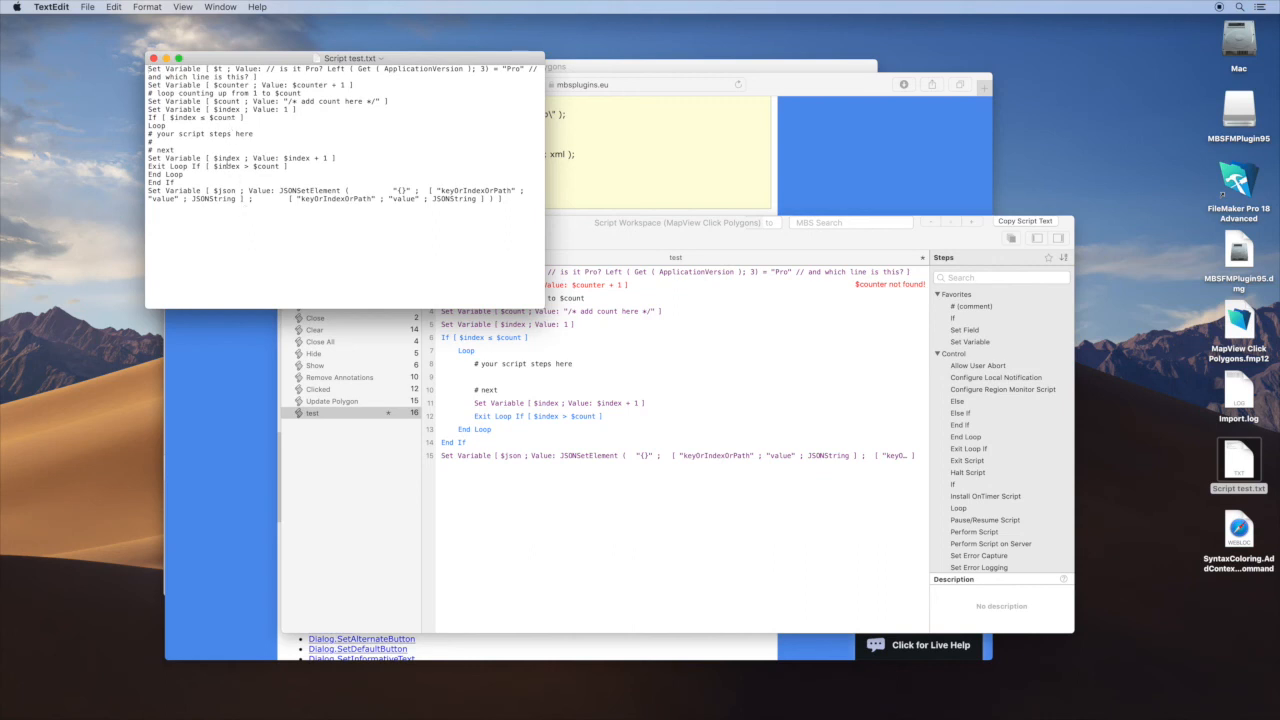
{"action": "double_click", "coordinate": [228, 166]}
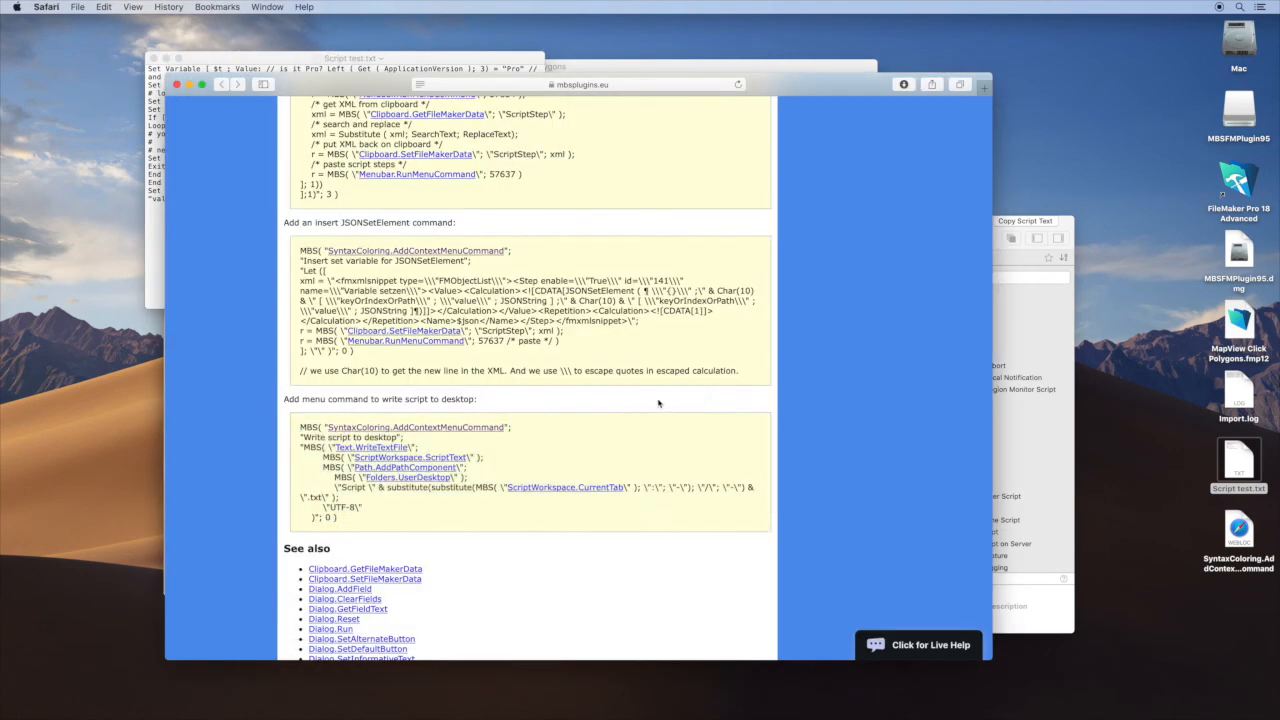
{"action": "scroll", "scroll_direction": "down", "scroll_amount": 3}
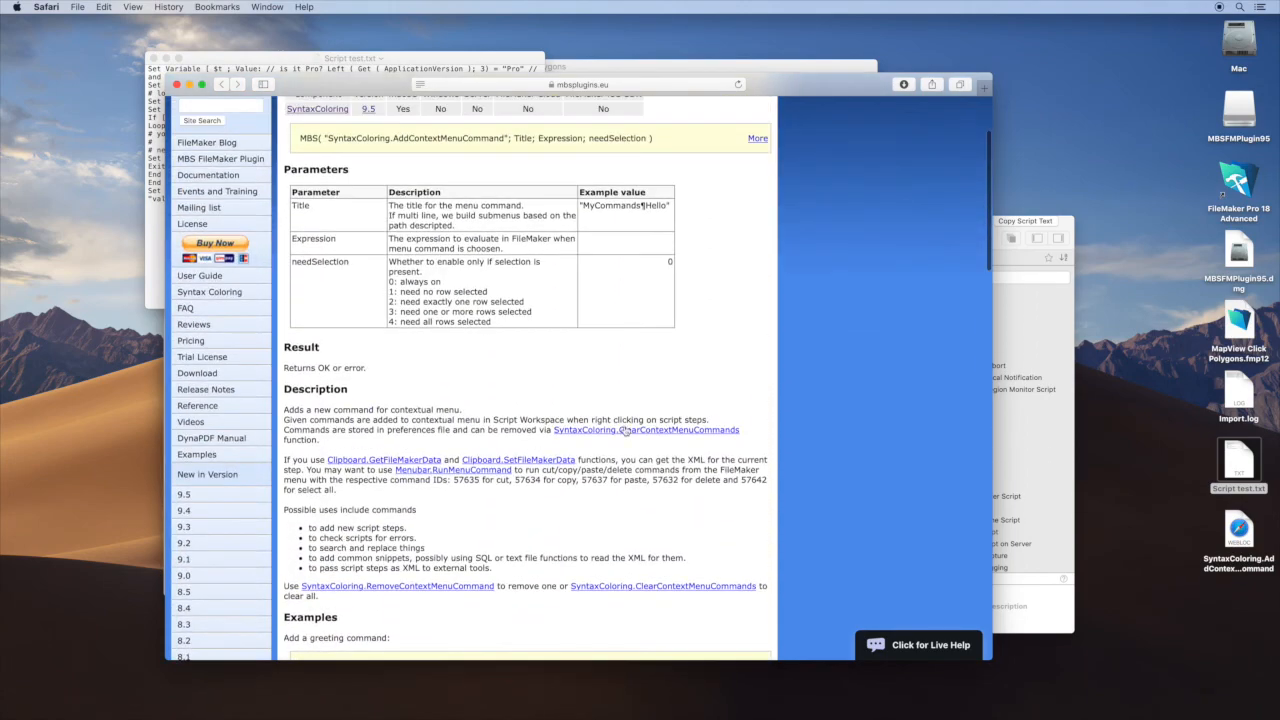
{"action": "scroll", "scroll_direction": "down", "scroll_amount": 3}
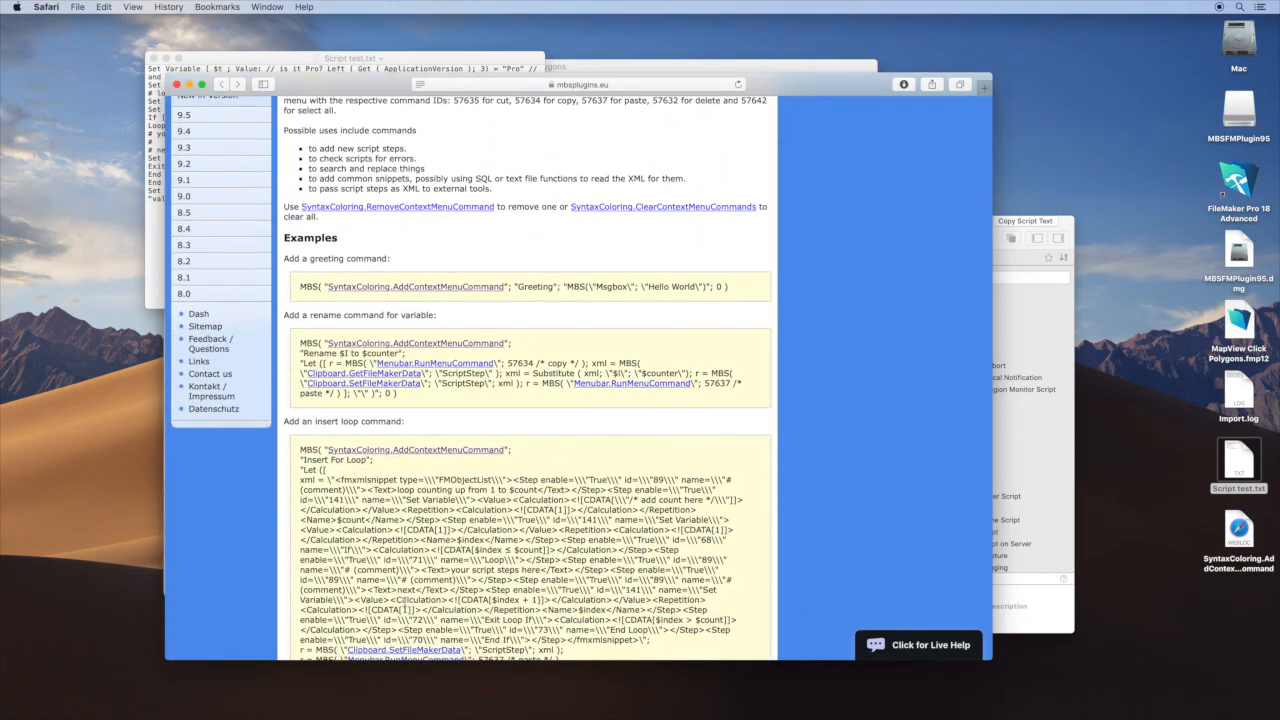
{"action": "scroll", "scroll_direction": "up", "scroll_amount": 3}
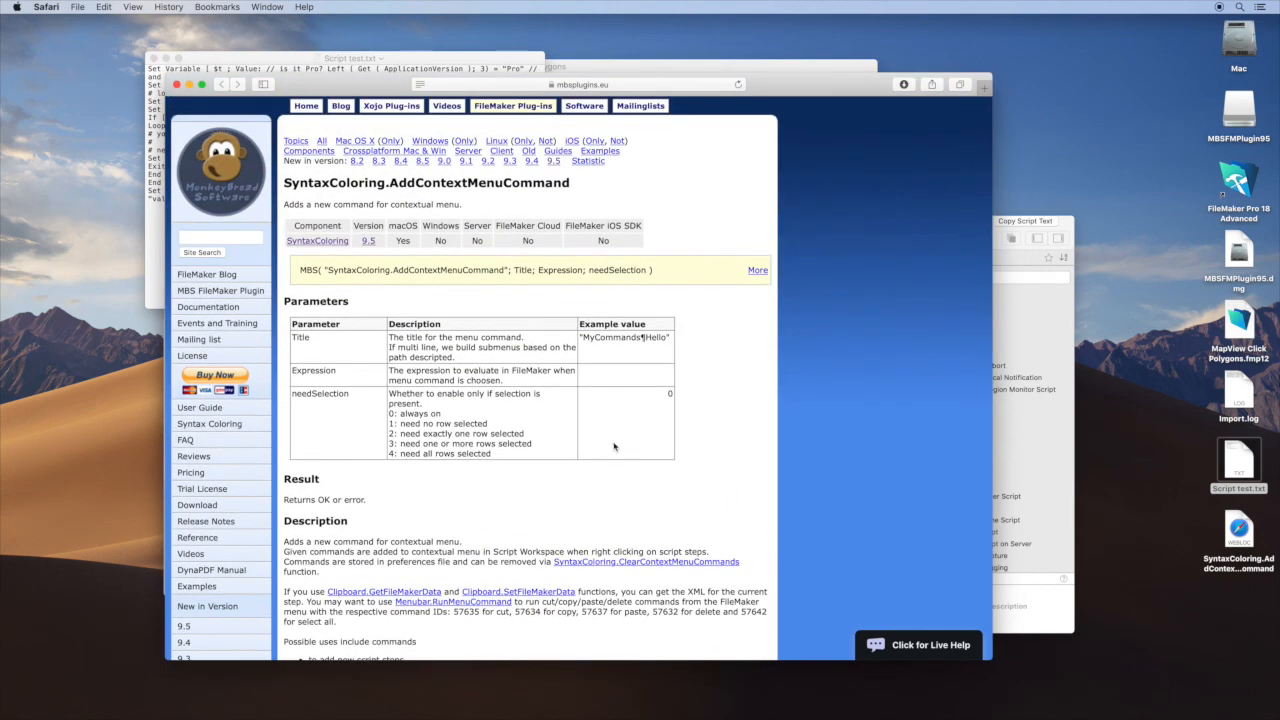
{"action": "mouse_move", "coordinate": [612, 448]}
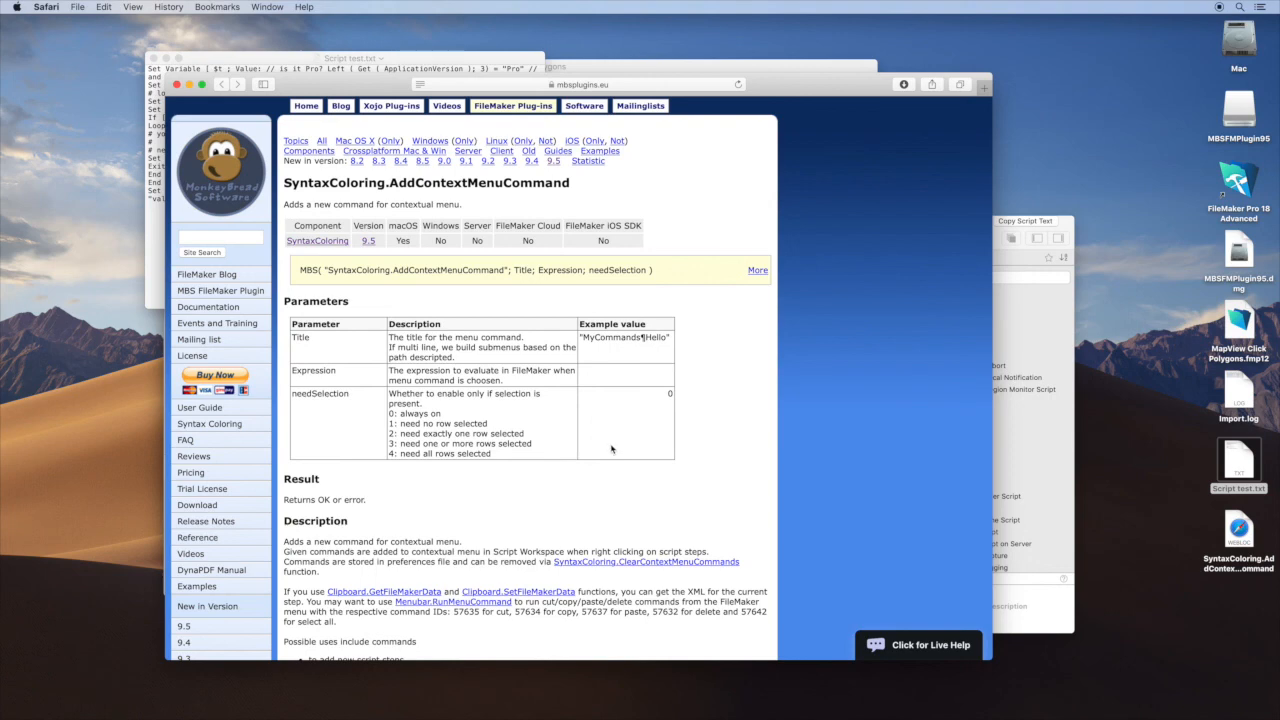
{"action": "scroll", "scroll_direction": "down", "scroll_amount": 3}
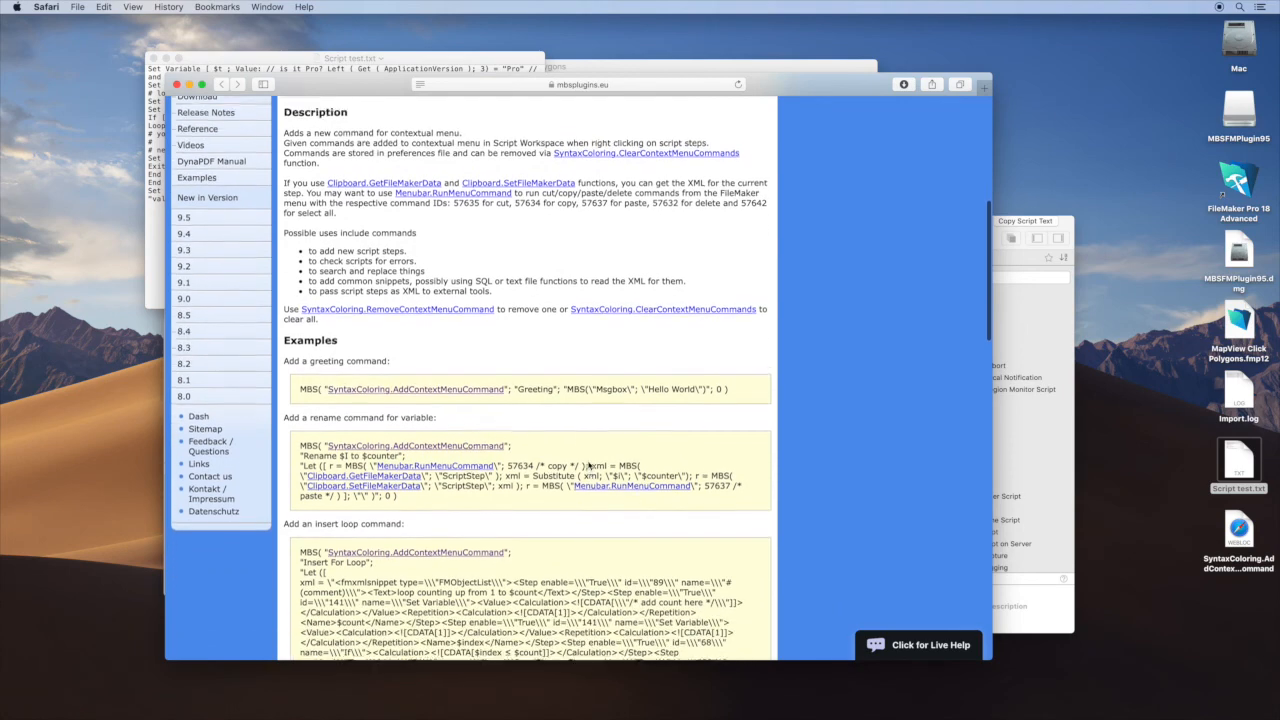
{"action": "scroll", "scroll_direction": "down", "scroll_amount": 3}
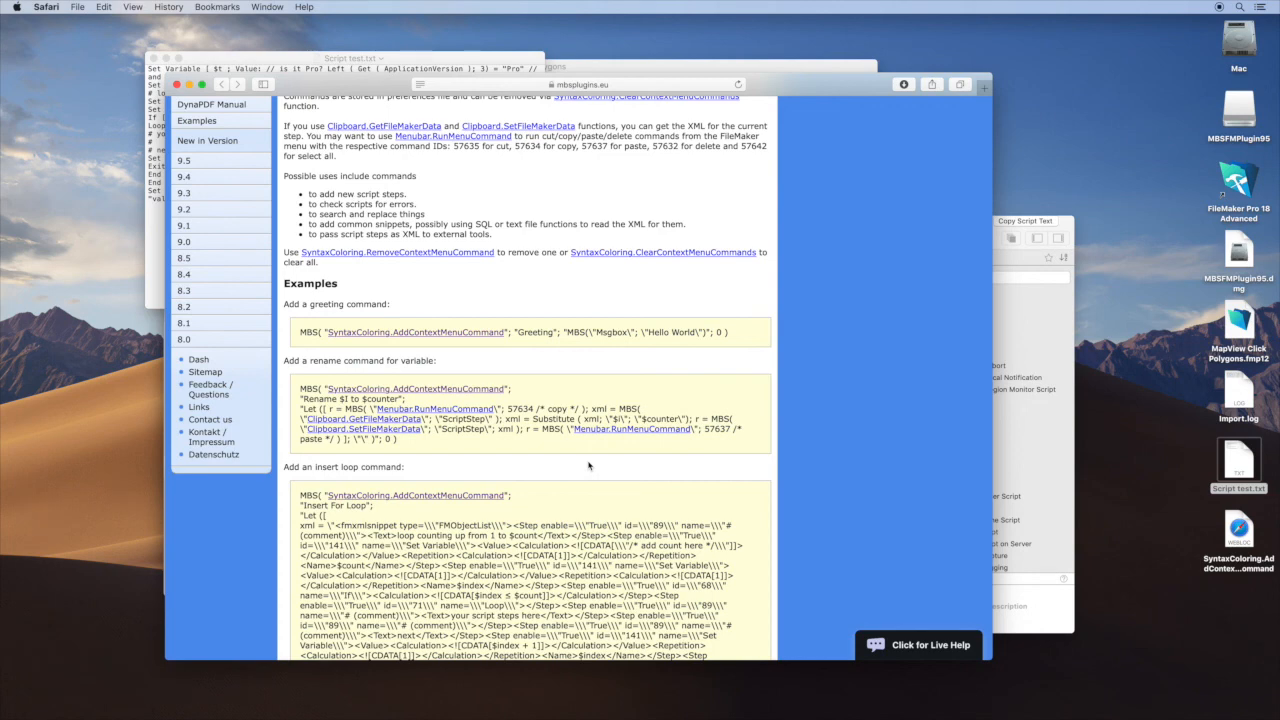
{"action": "scroll", "scroll_direction": "down", "scroll_amount": 3}
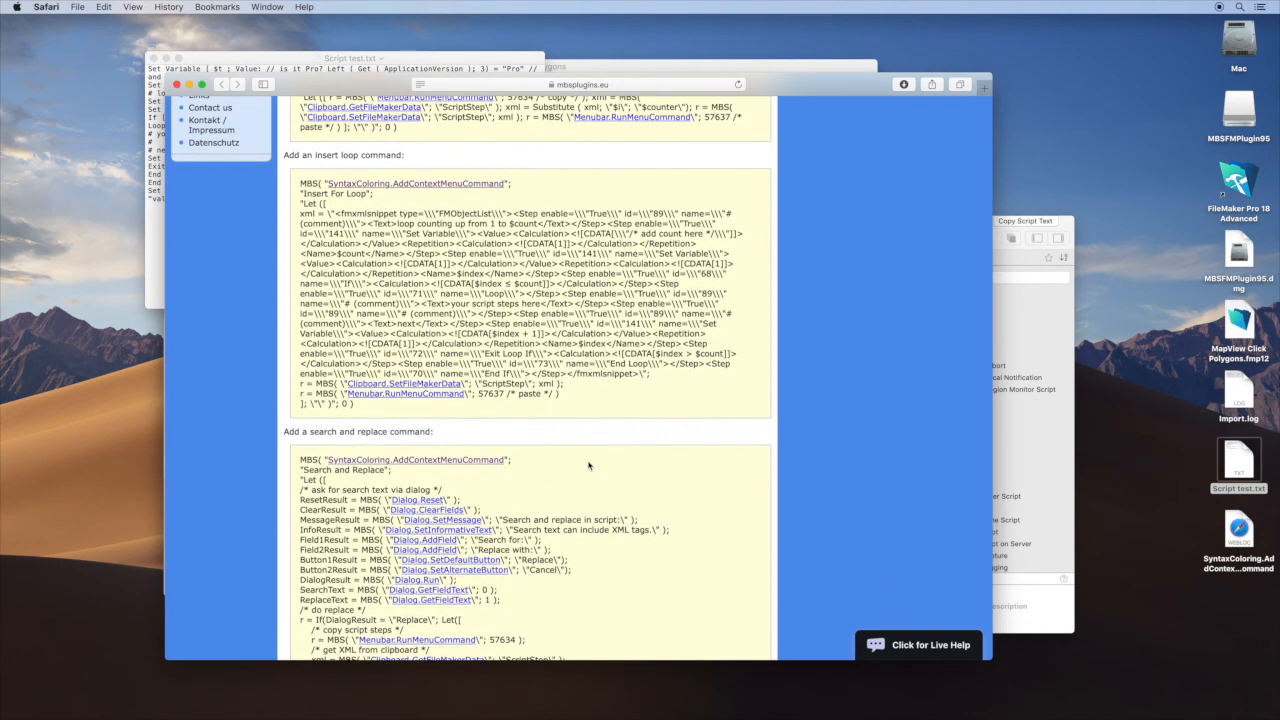